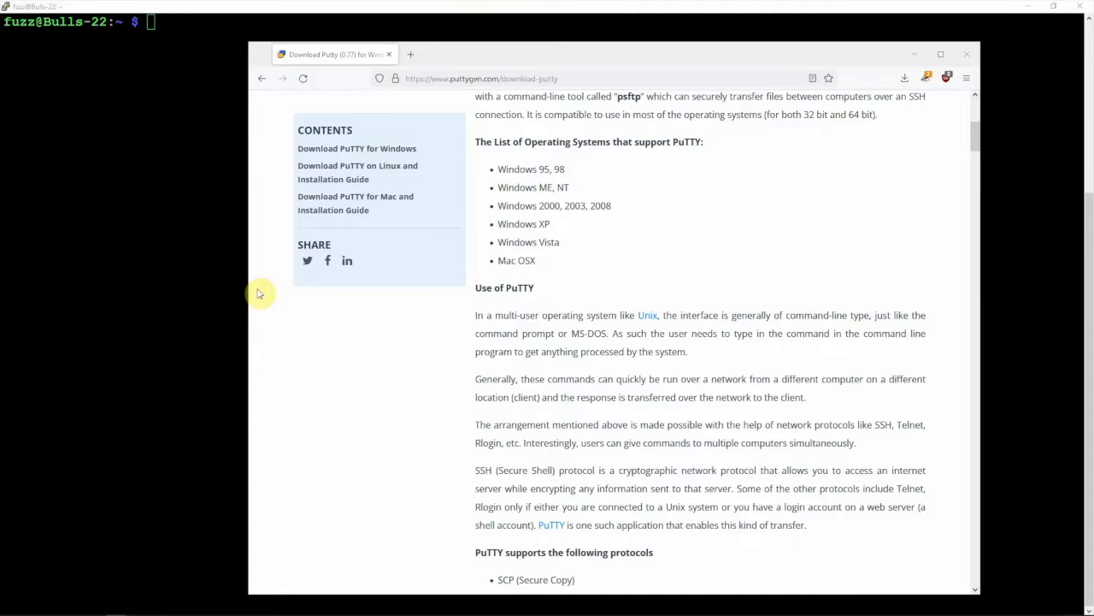
mouse_move(336, 290)
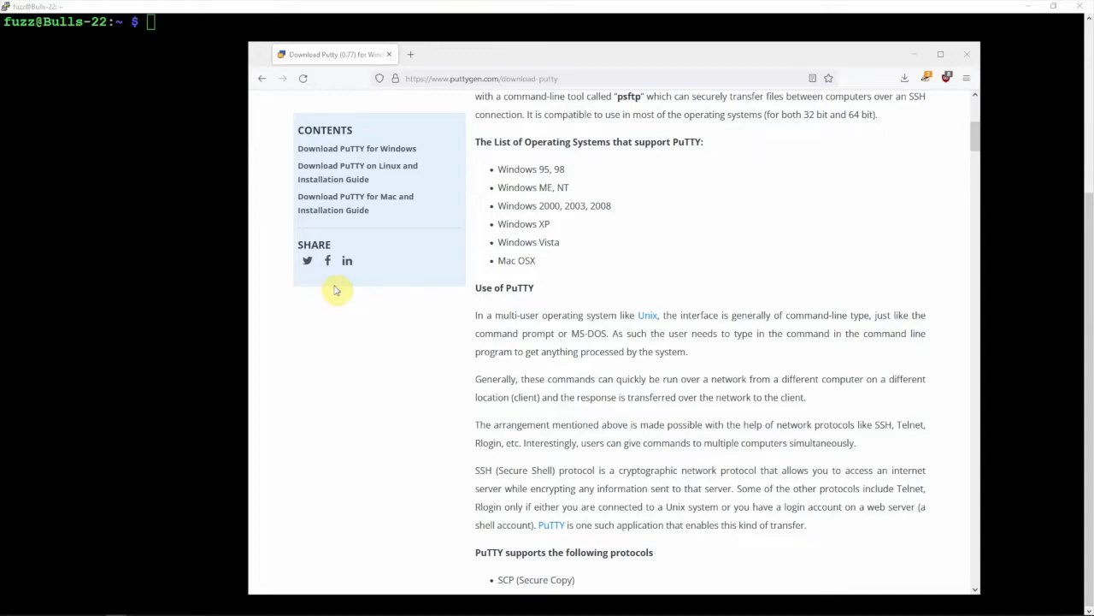
mouse_move(468, 70)
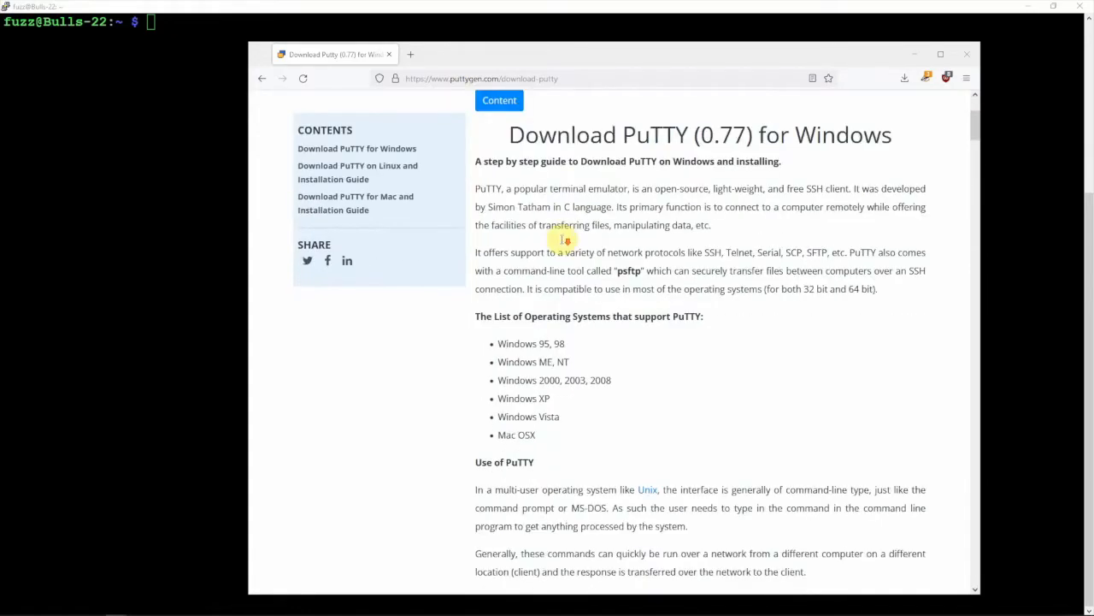
Step: Scroll the puttygen.com download page down to the PuTTY 0.77 MSI installer table
scroll(down, 3)
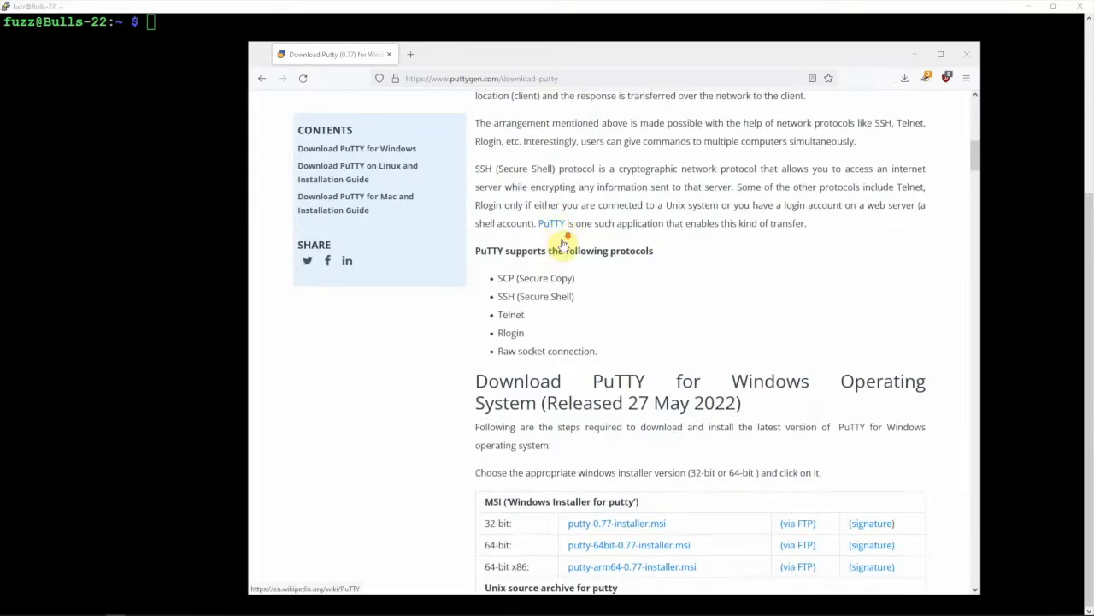
scroll(down, 3)
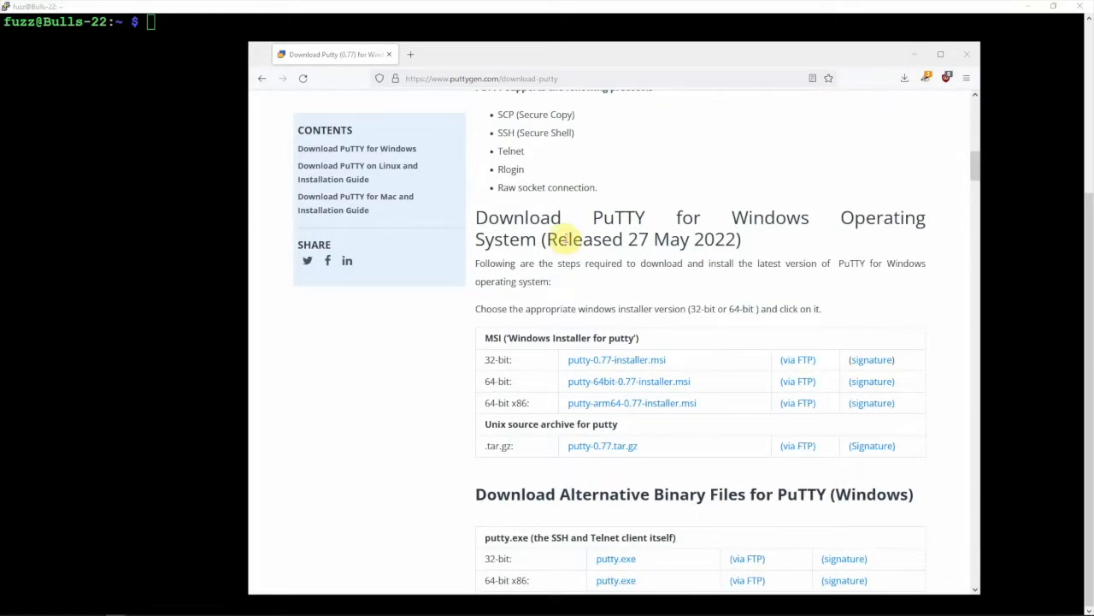
mouse_move(616, 369)
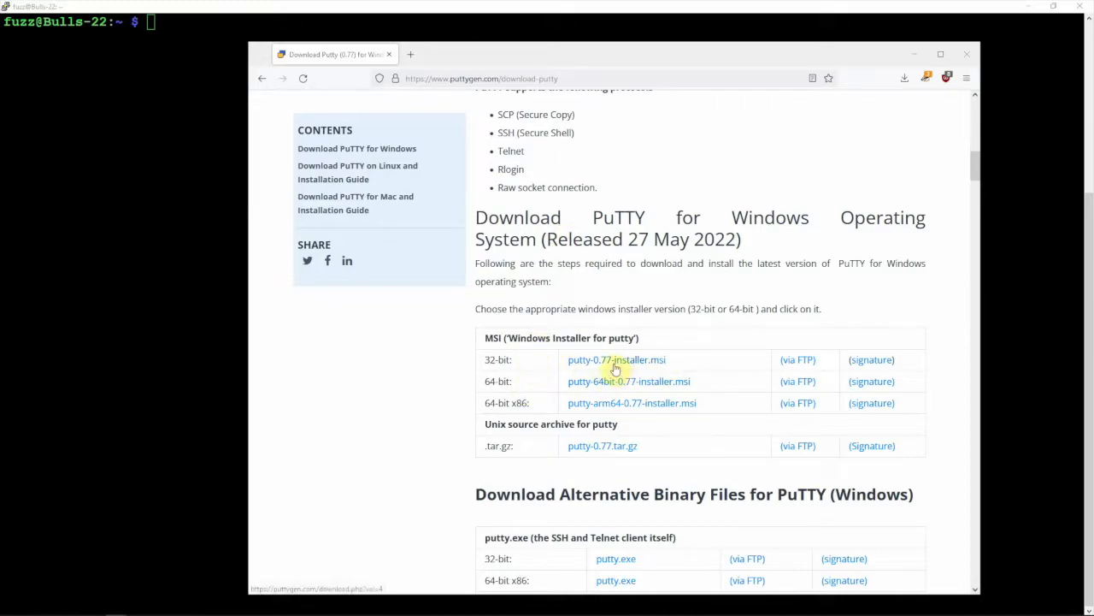
mouse_move(692, 377)
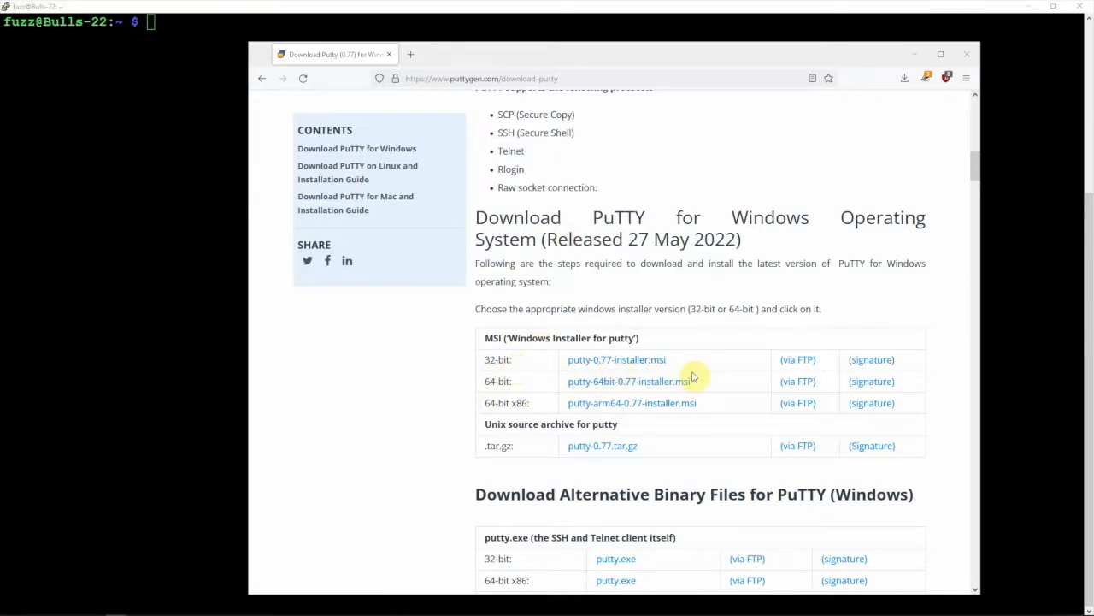
mouse_move(641, 386)
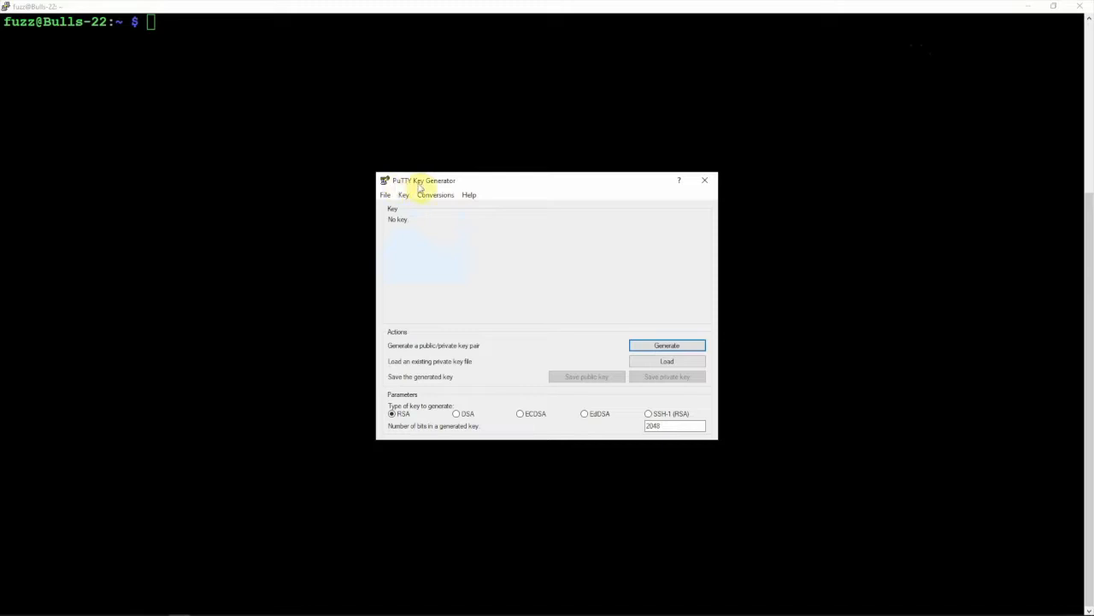
mouse_move(55, 40)
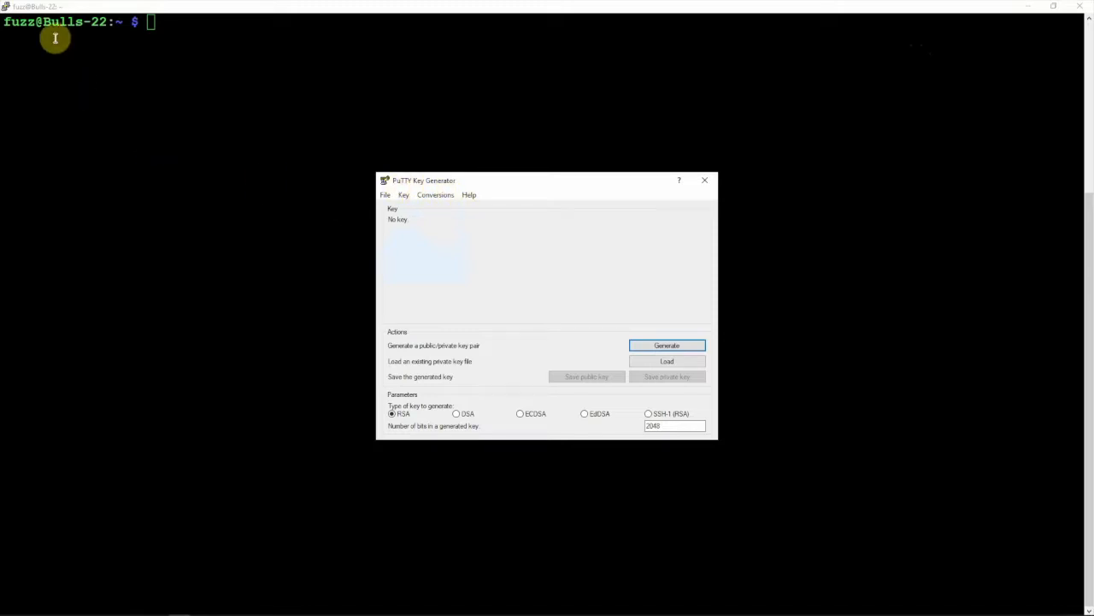
mouse_move(96, 52)
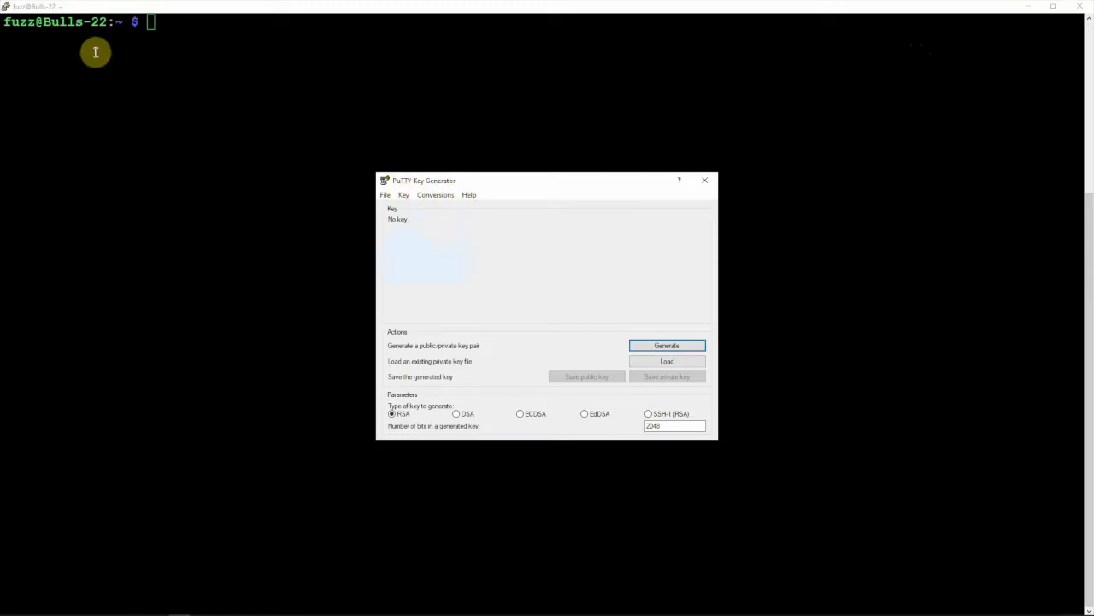
mouse_move(563, 322)
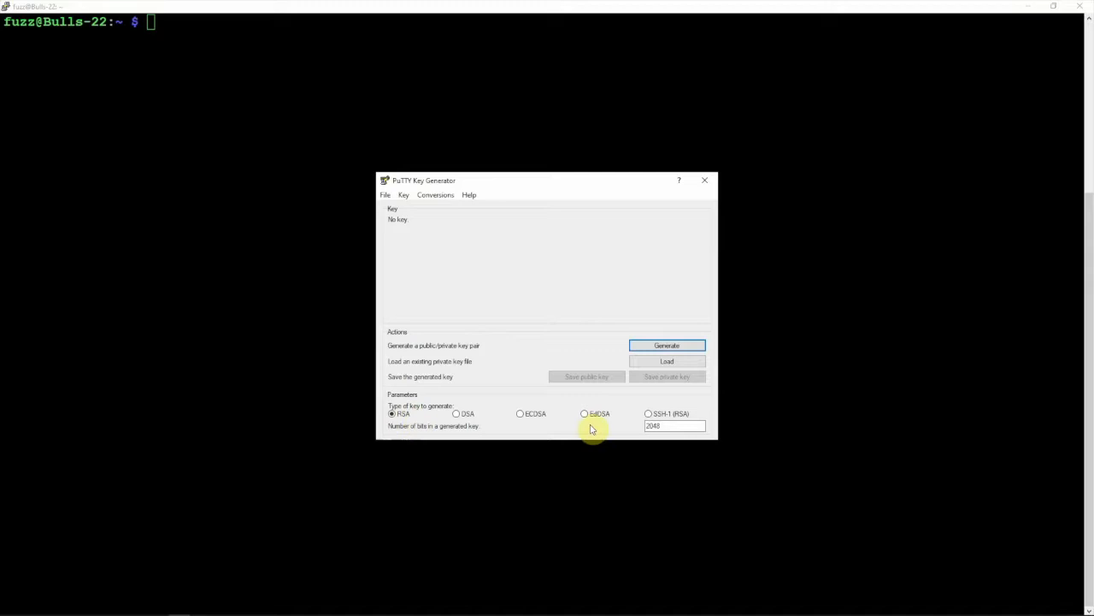
Step: Change the PuTTYgen RSA key size from 2048 to 4096 bits
click(674, 425)
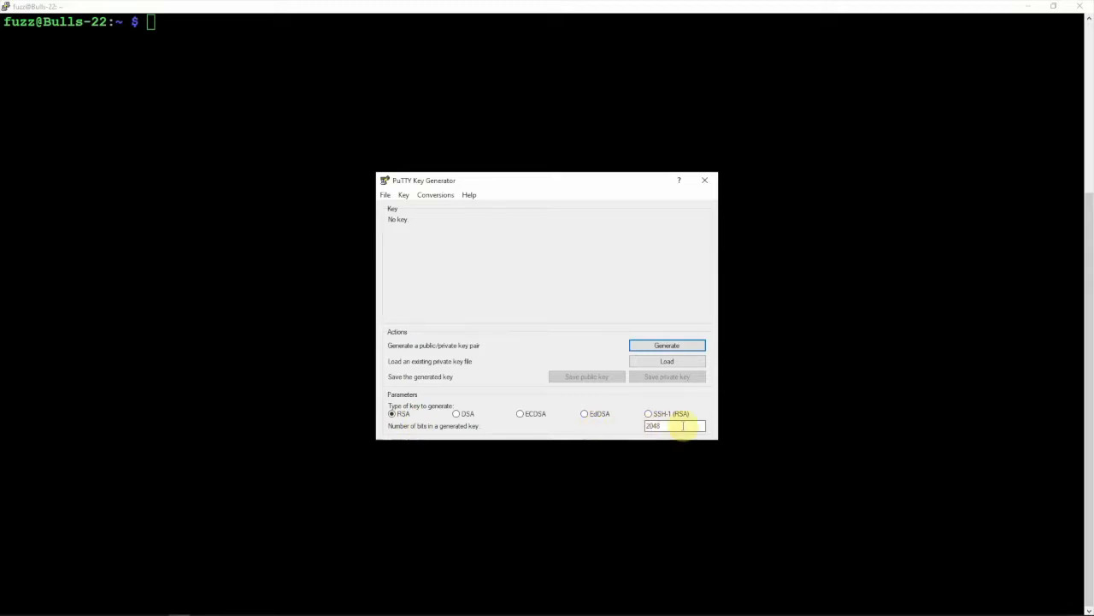
triple_click(667, 426)
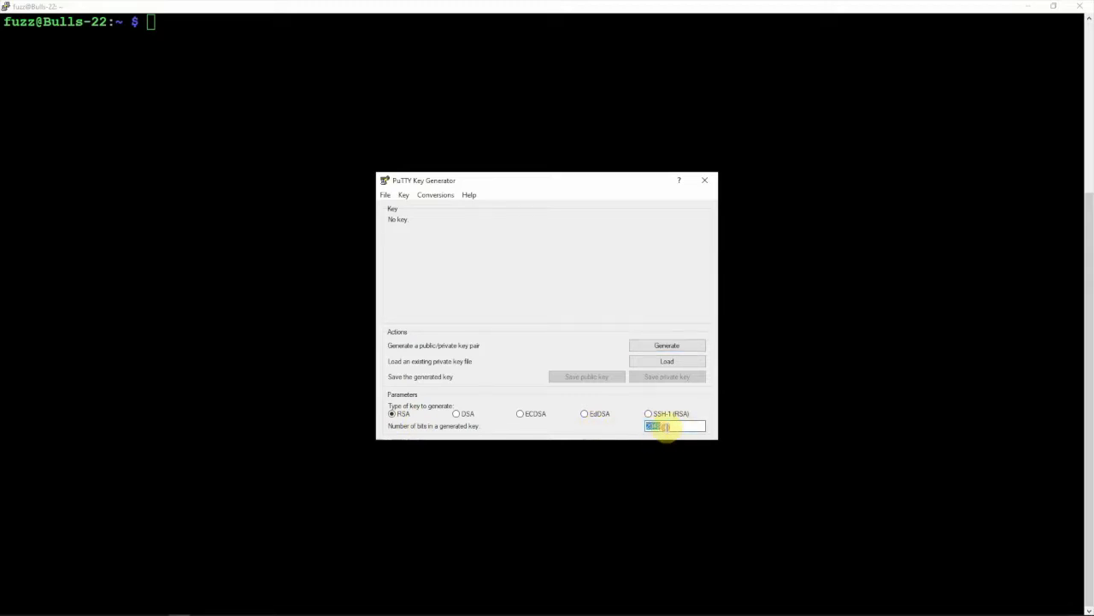
text(4096)
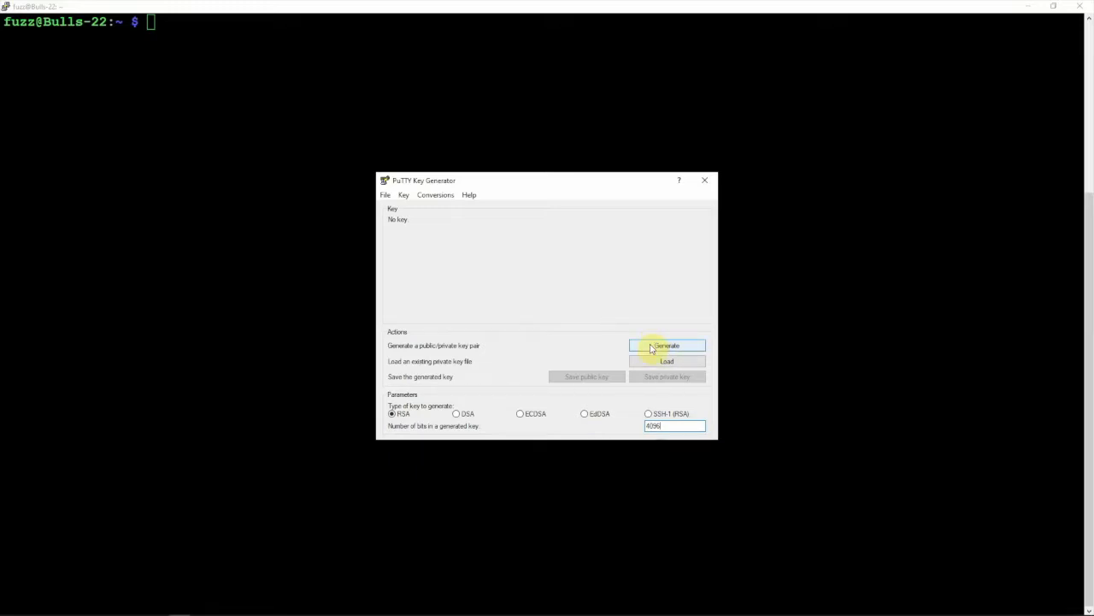
Step: Start generating the 4096-bit RSA key pair in PuTTYgen
click(667, 344)
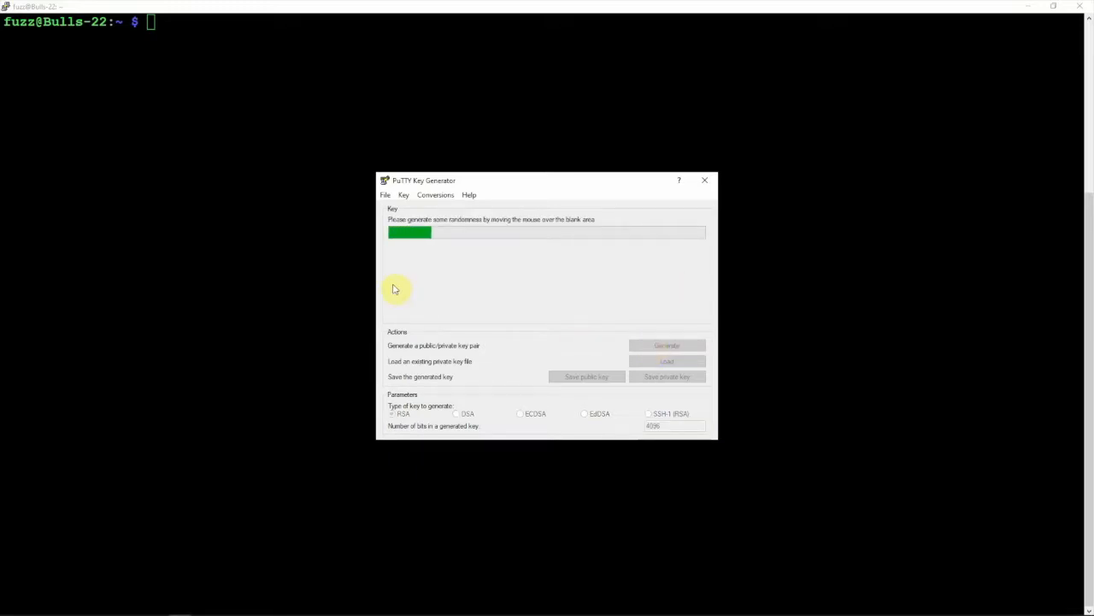
mouse_move(631, 287)
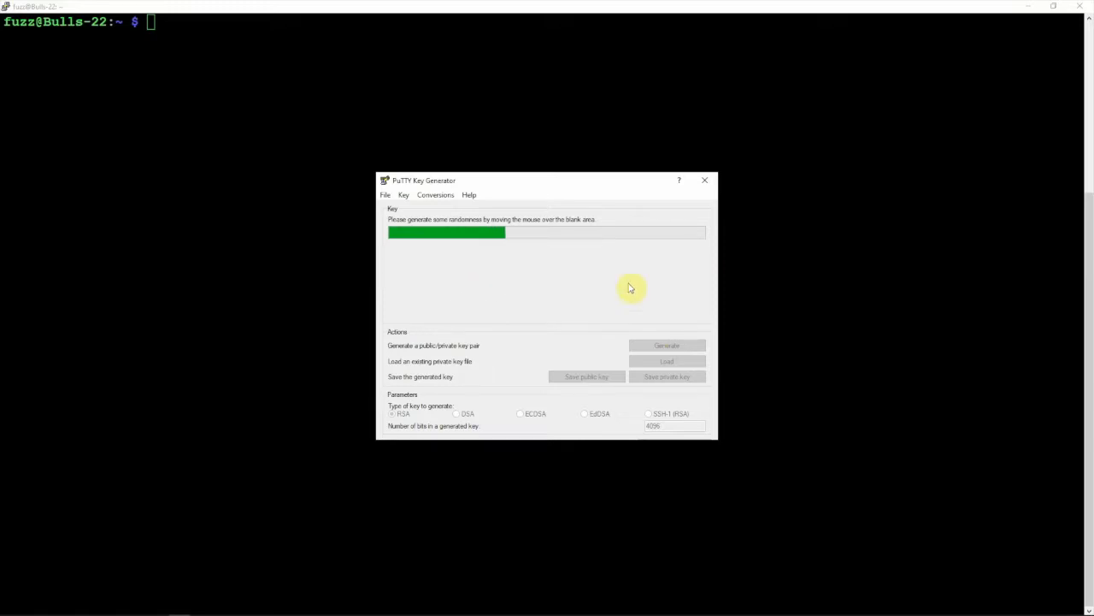
mouse_move(493, 266)
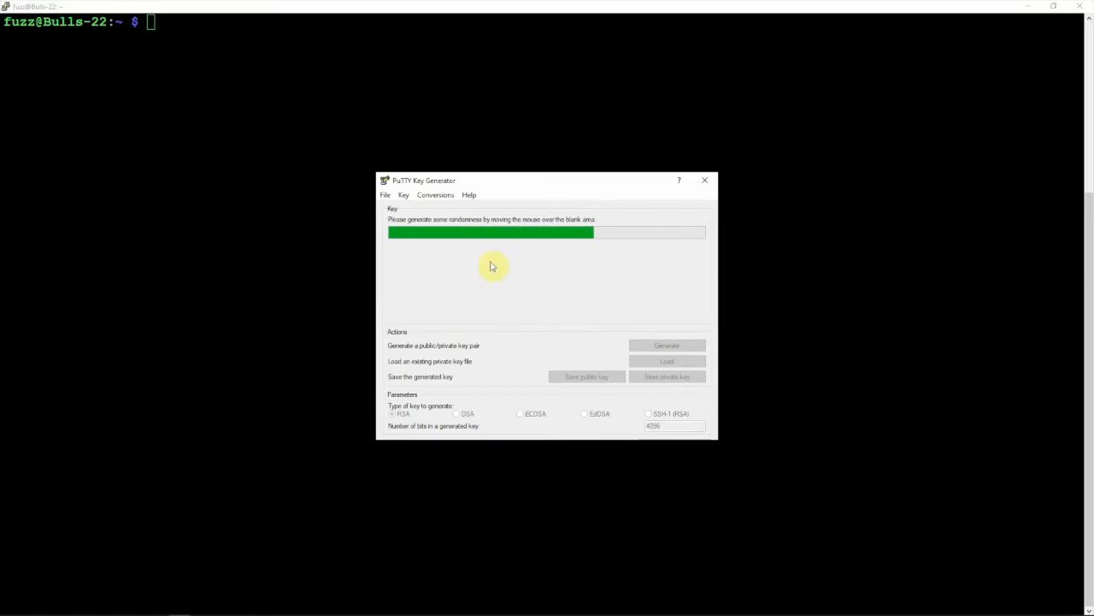
mouse_move(576, 295)
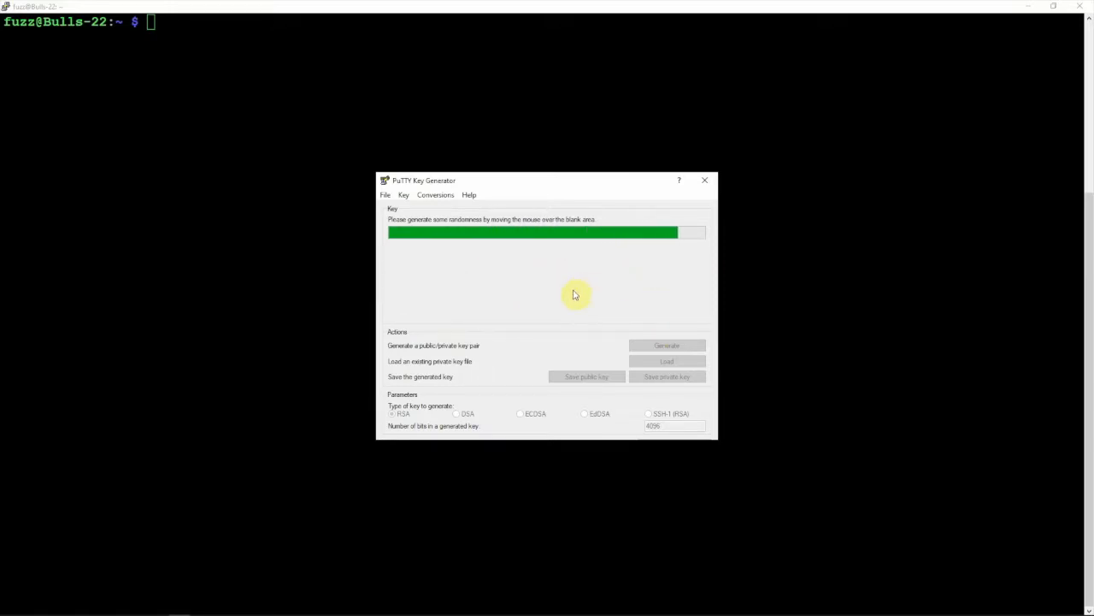
mouse_move(495, 273)
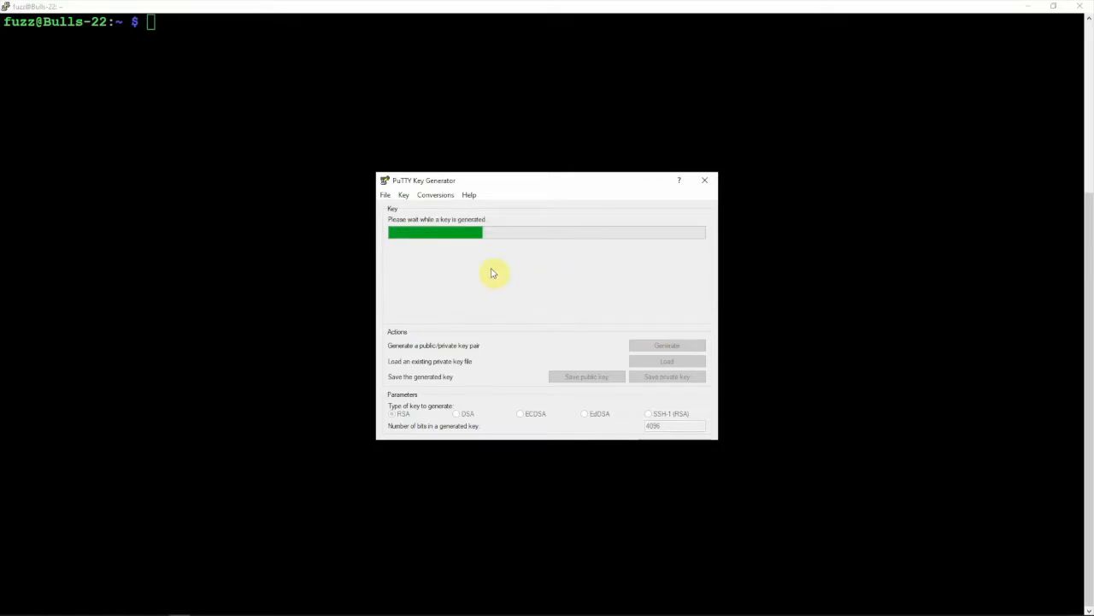
mouse_move(408, 283)
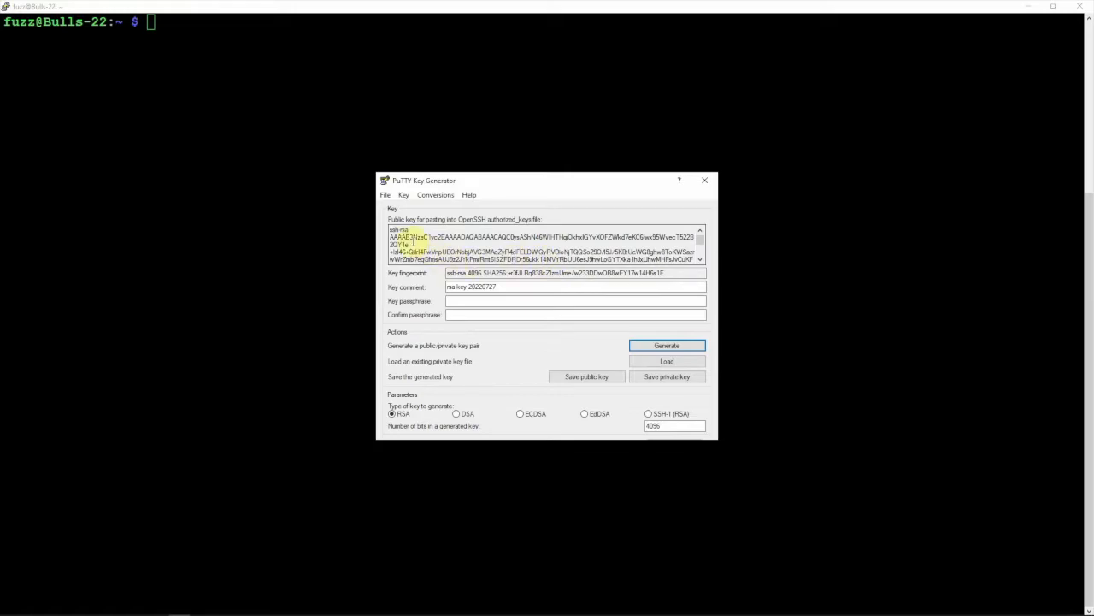
Step: Select the public key text and save the private key over private.ppk without a passphrase
drag(389, 237, 680, 254)
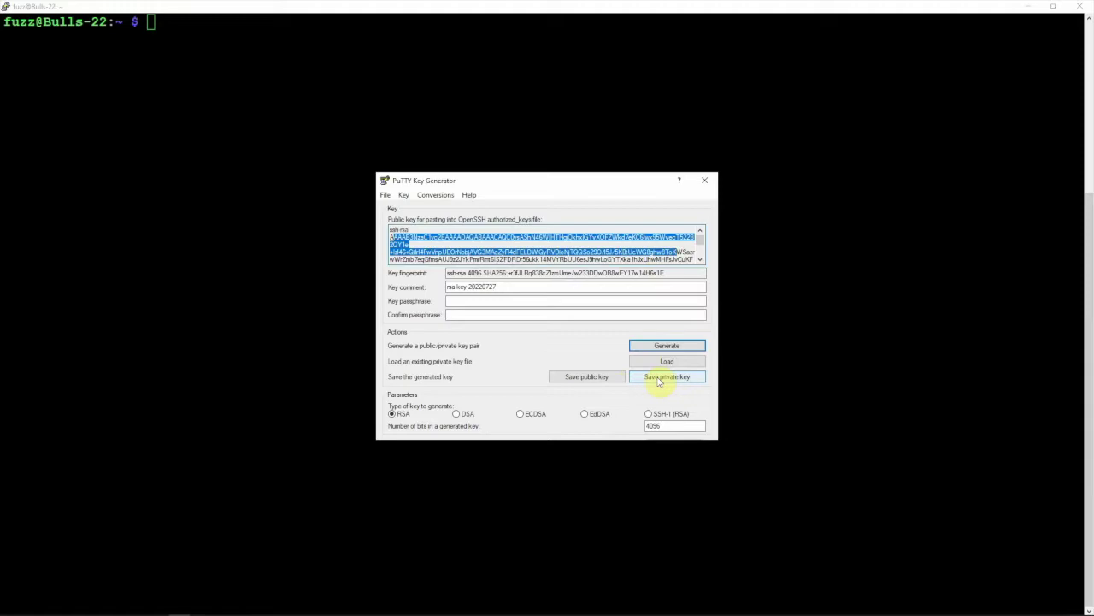
click(667, 376)
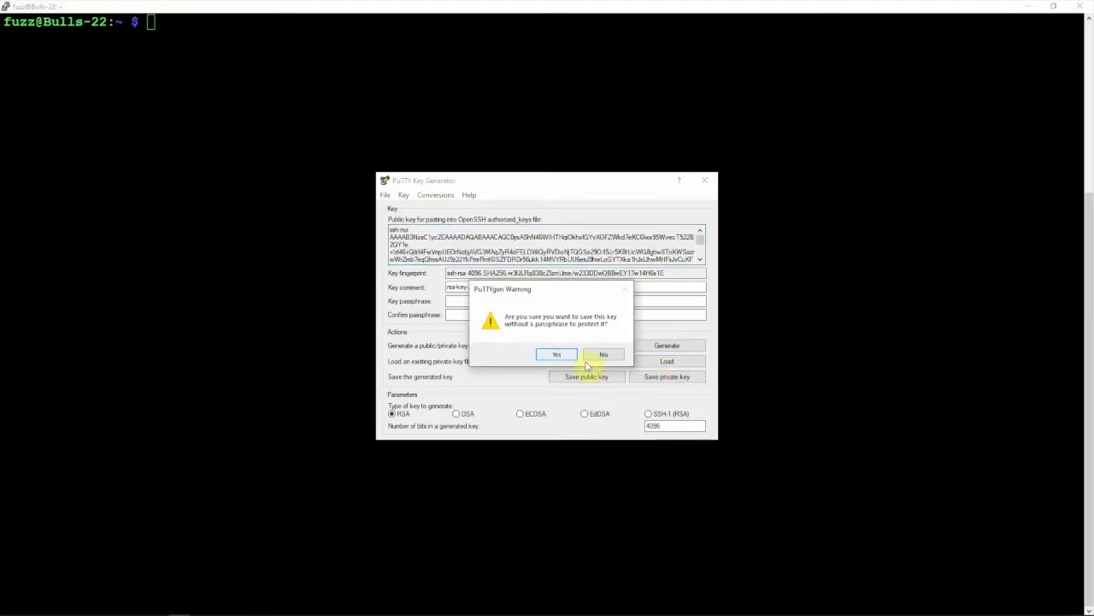
click(556, 354)
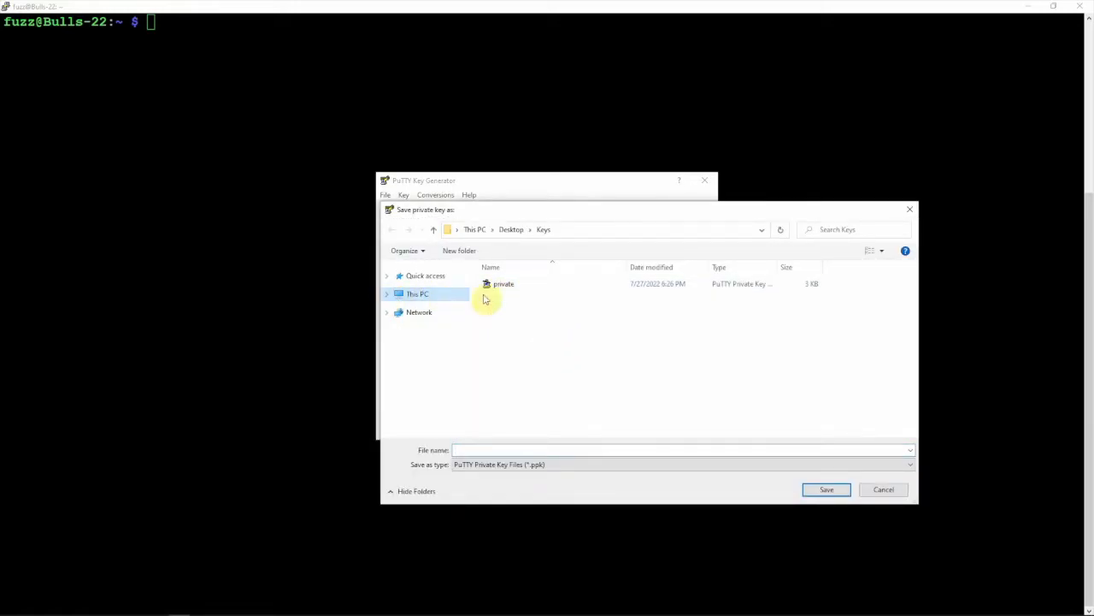
click(501, 283)
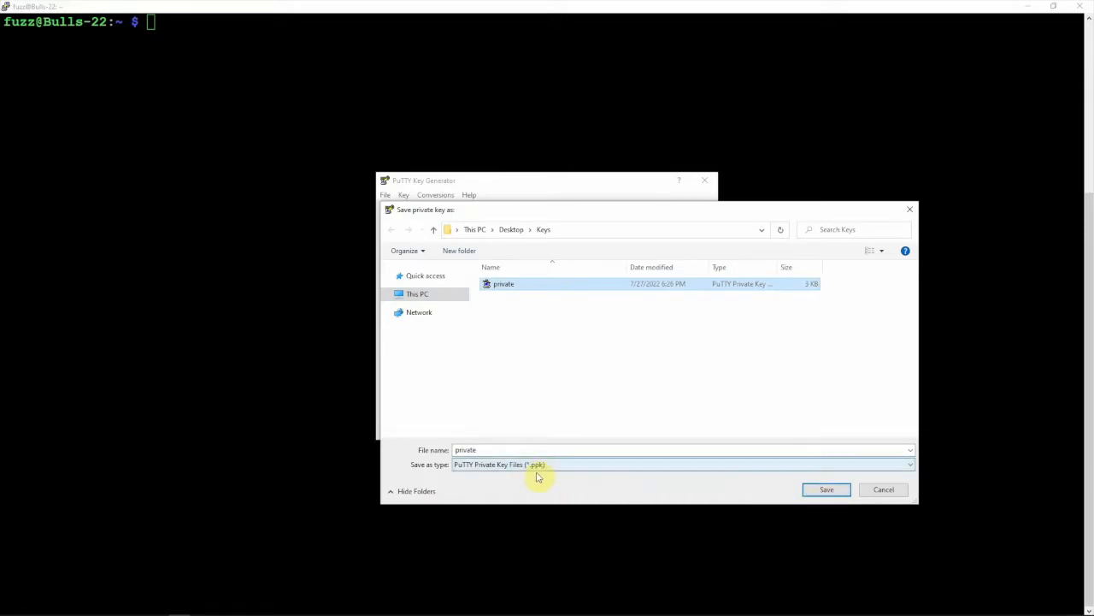
click(826, 489)
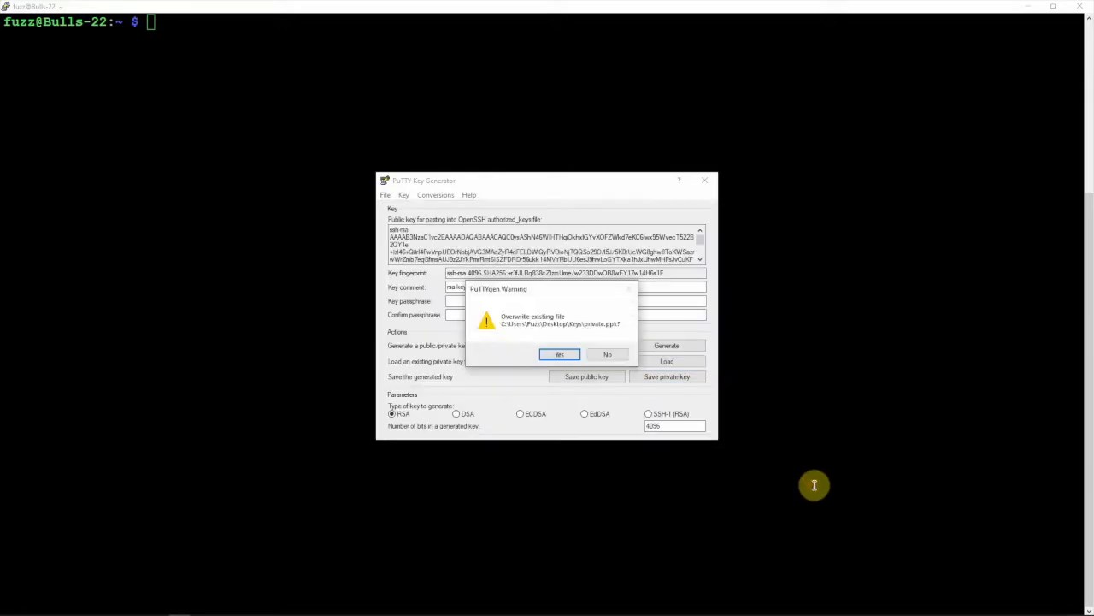
click(559, 354)
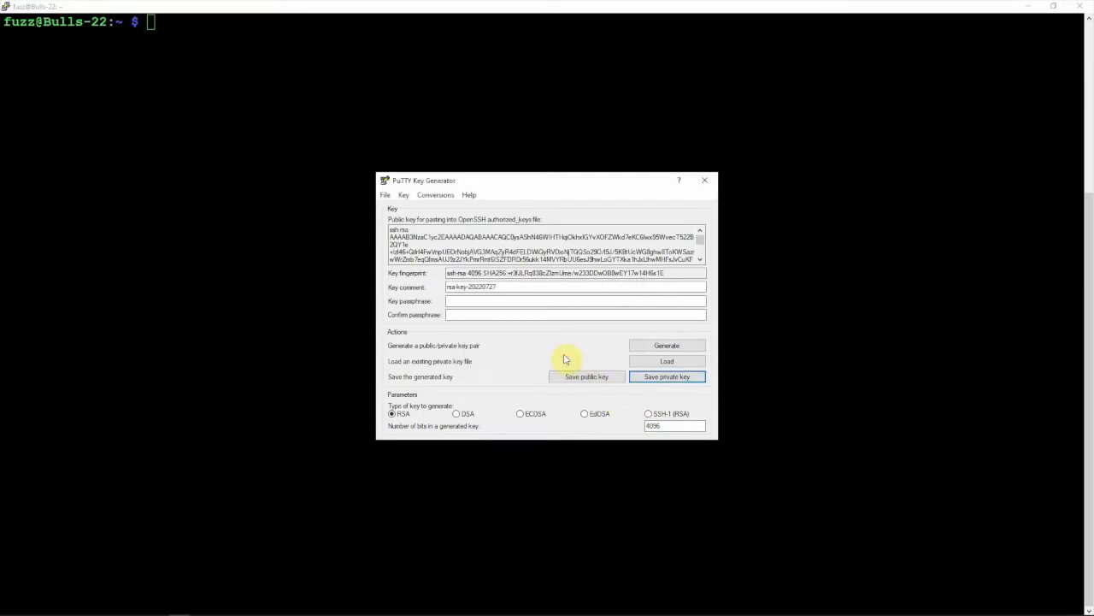
mouse_move(737, 237)
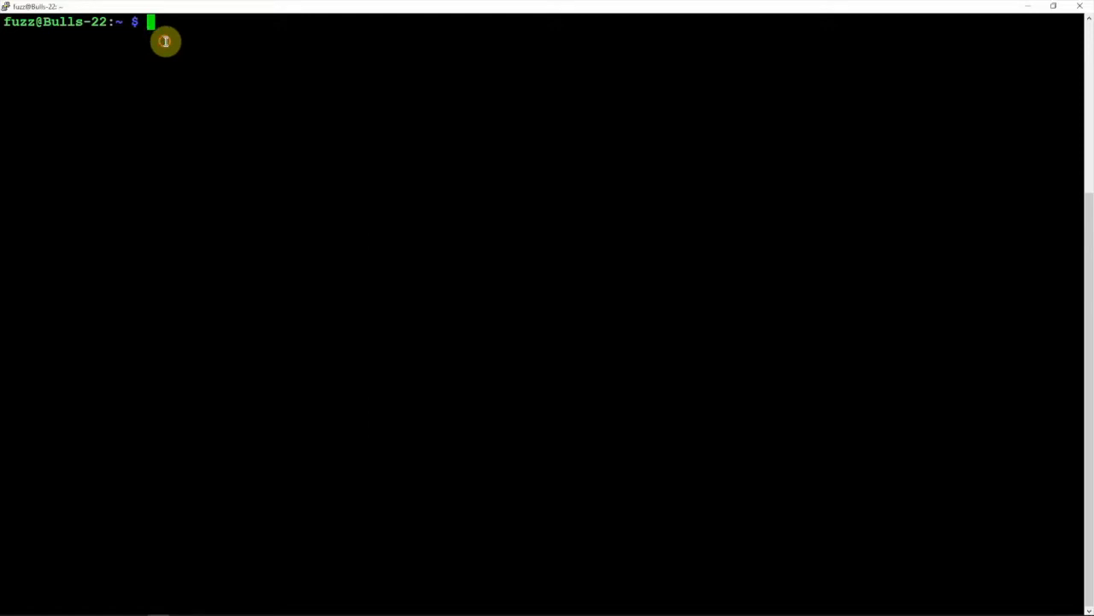
mouse_move(242, 71)
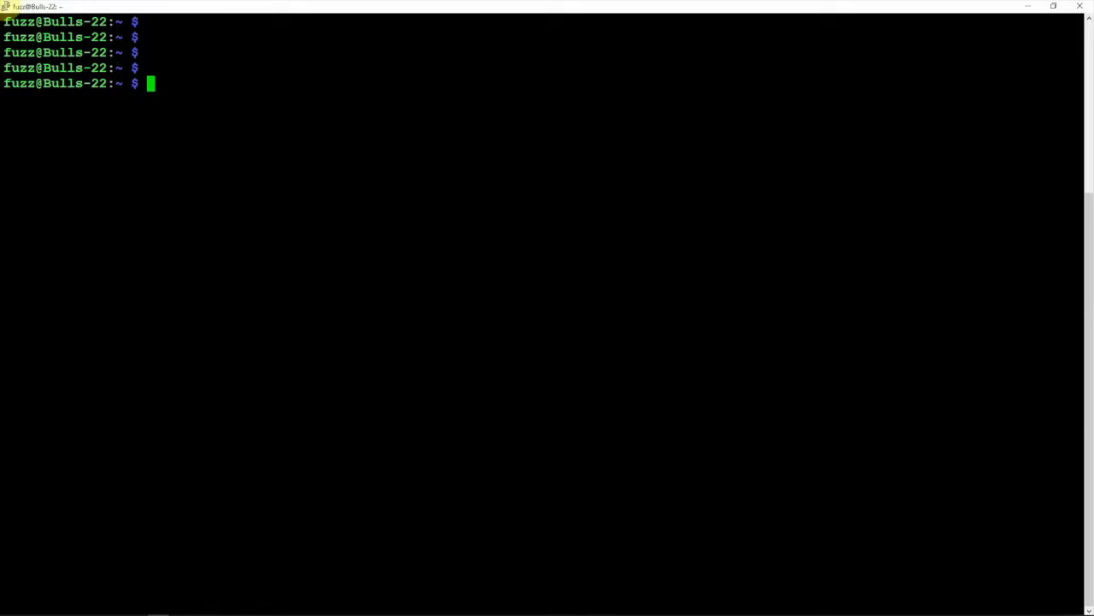
mouse_move(359, 270)
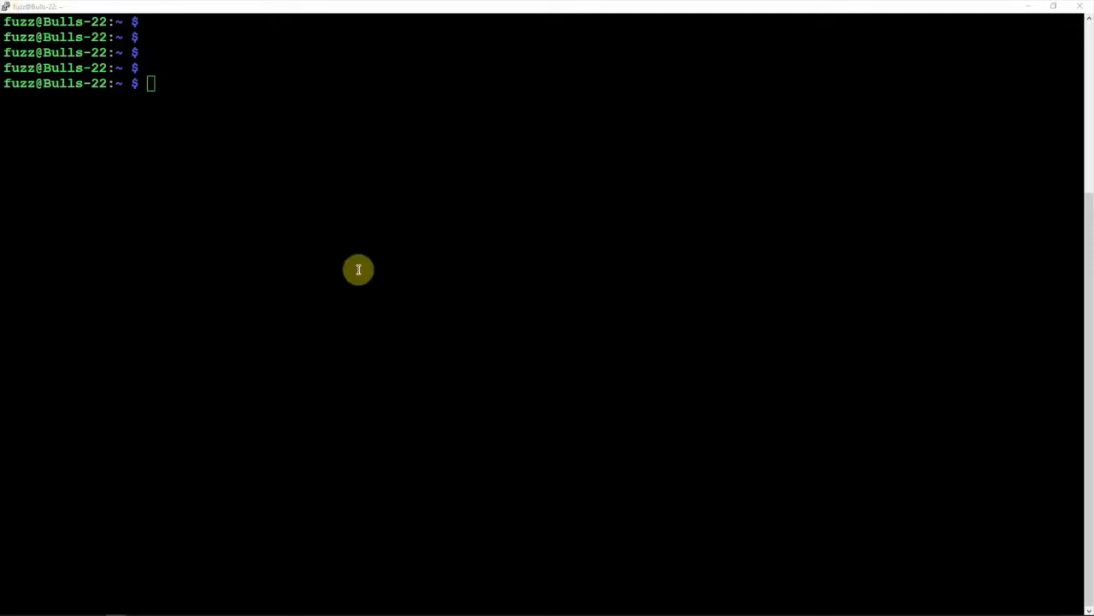
Step: Create the .ssh folder in the home directory, enter it, and list its contents
text(cd ~/.ssh)
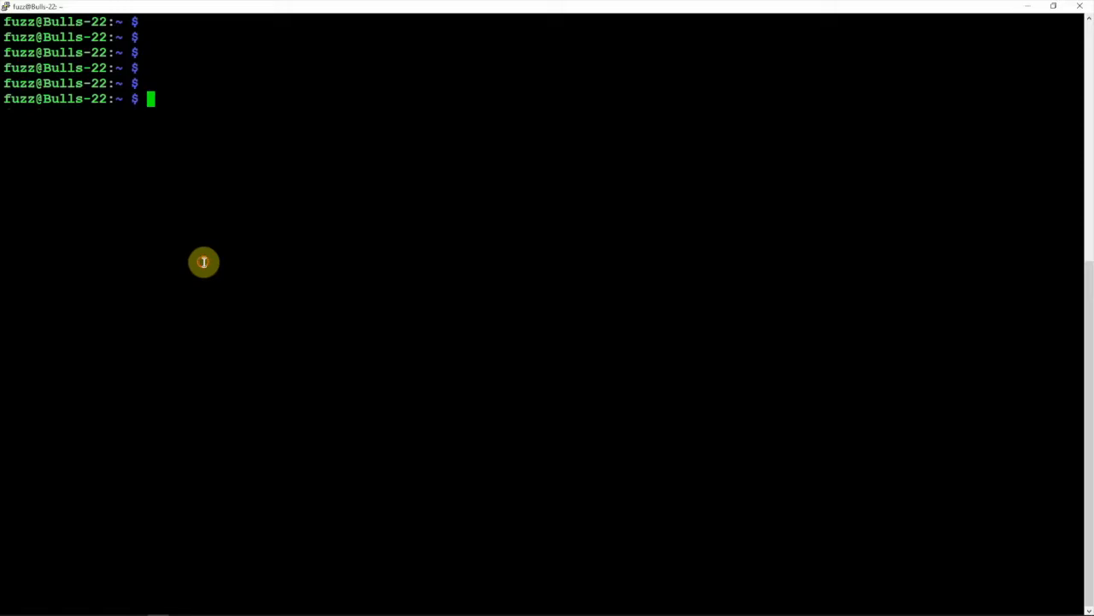
text(mkdir)
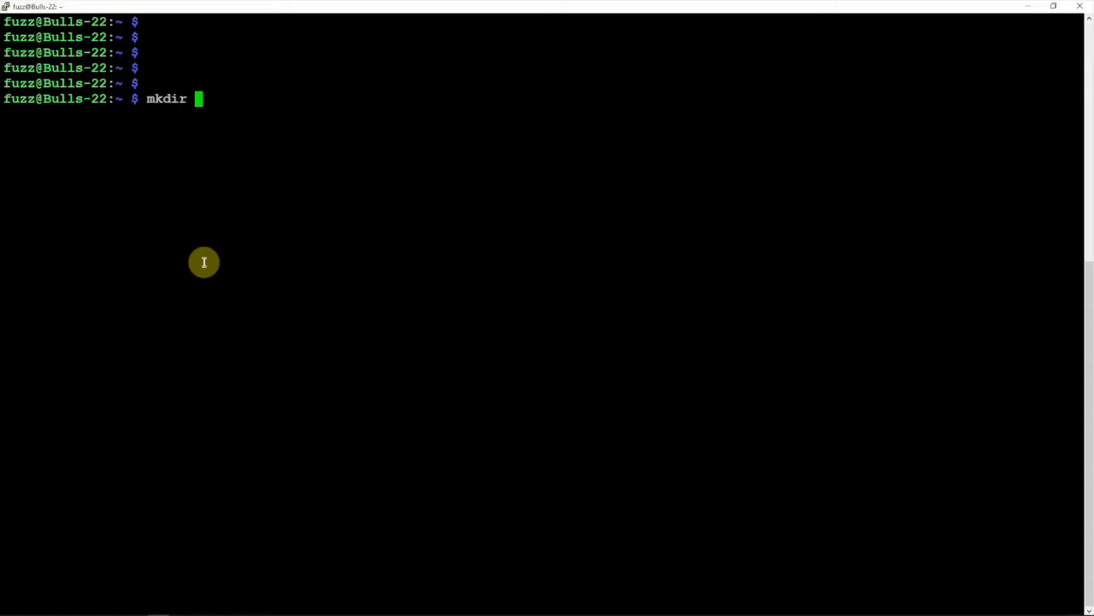
text(.ssh)
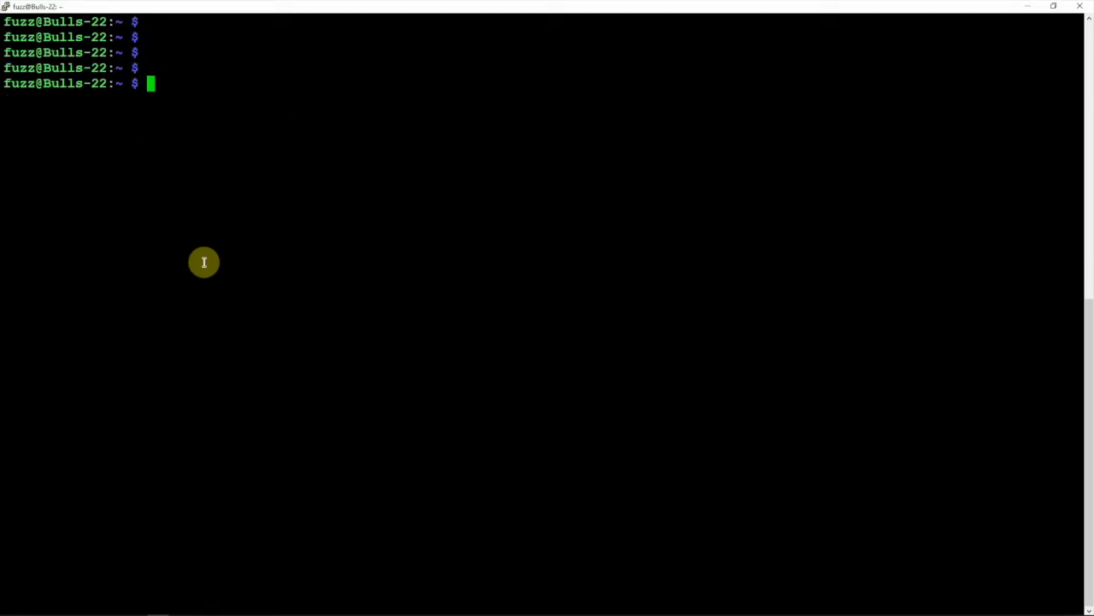
text(cd .)
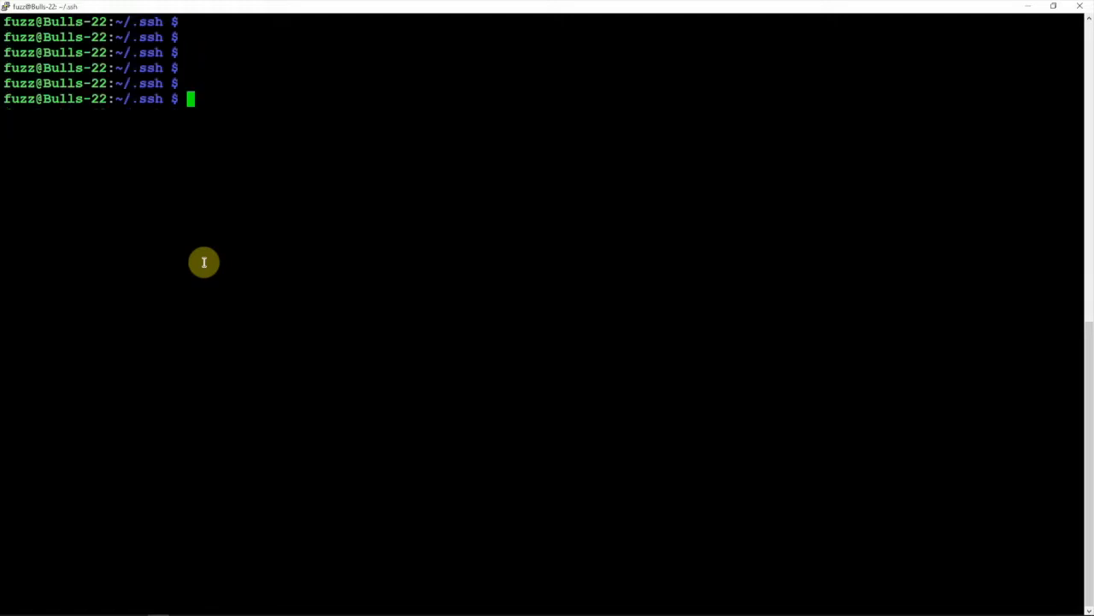
text(ls)
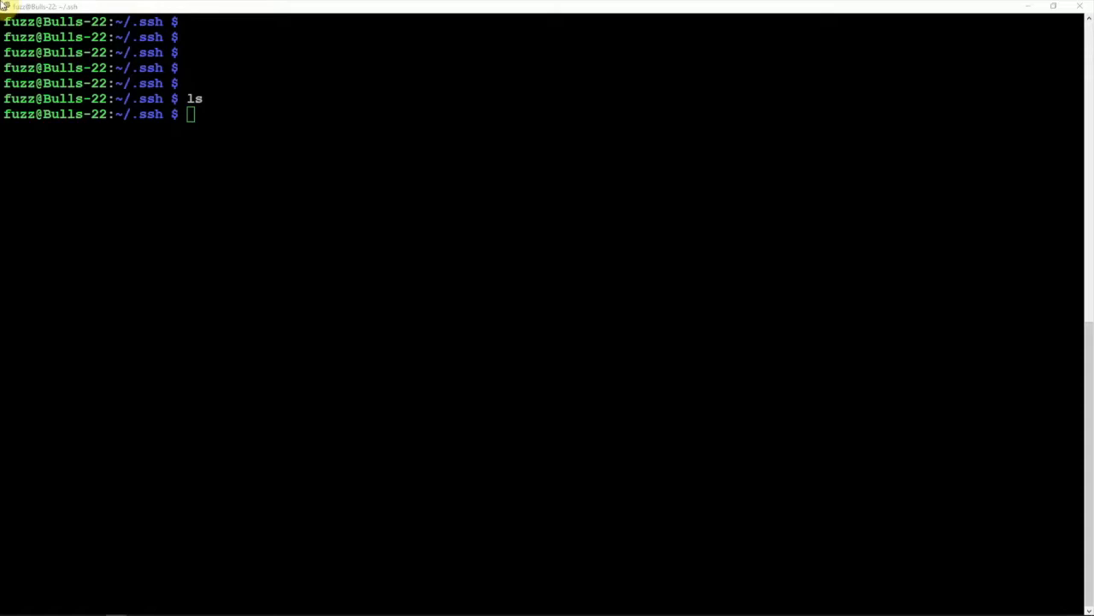
Step: Open ~/.ssh/authorized_keys in nano and select the PuTTYgen public key for copying
text(nano ~/.ssh/authorized_keys)
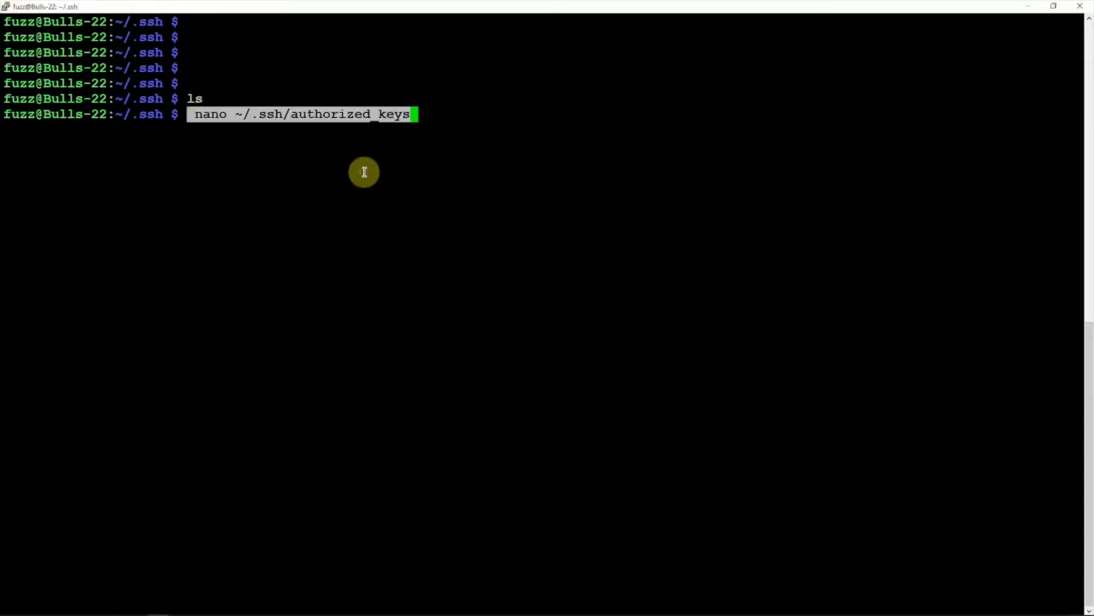
mouse_move(321, 130)
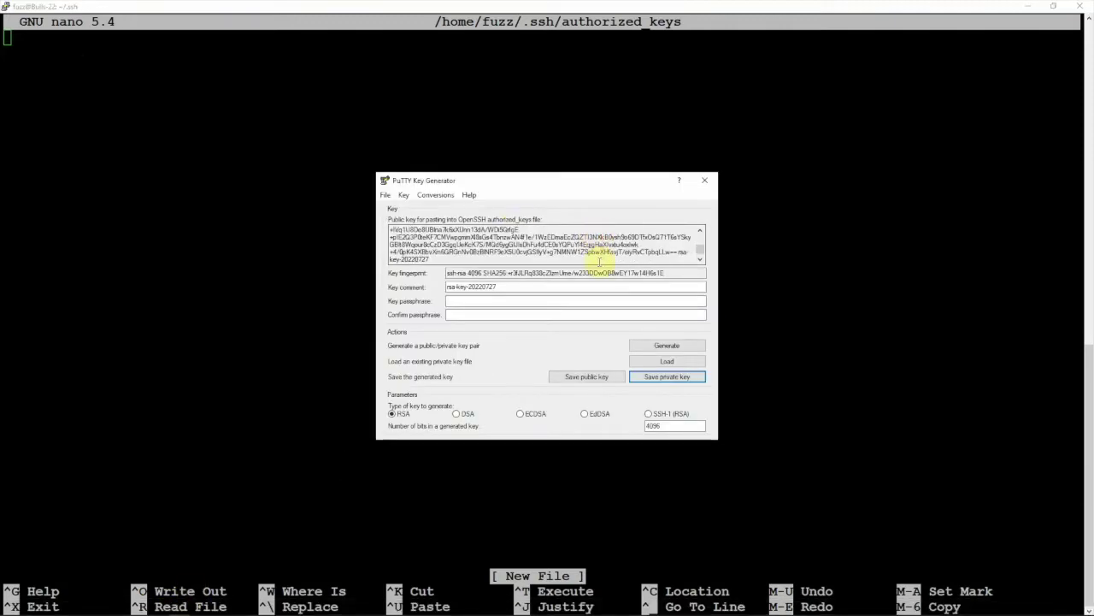
triple_click(543, 242)
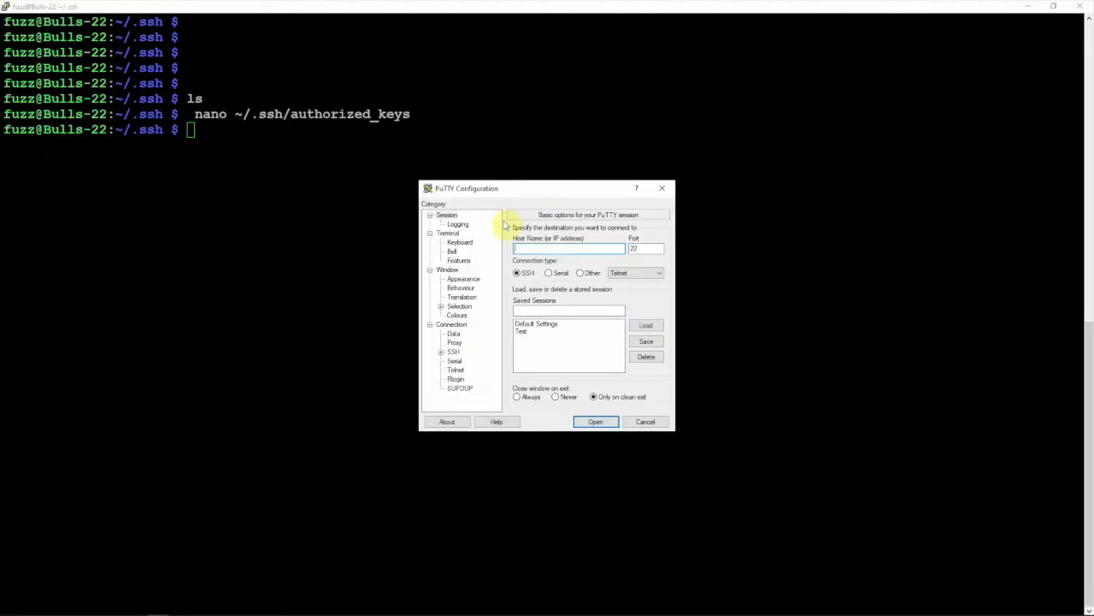
Step: Set host 10.1.2.138 and auto-login username fuzz for the new connection
text(10.1.2.138)
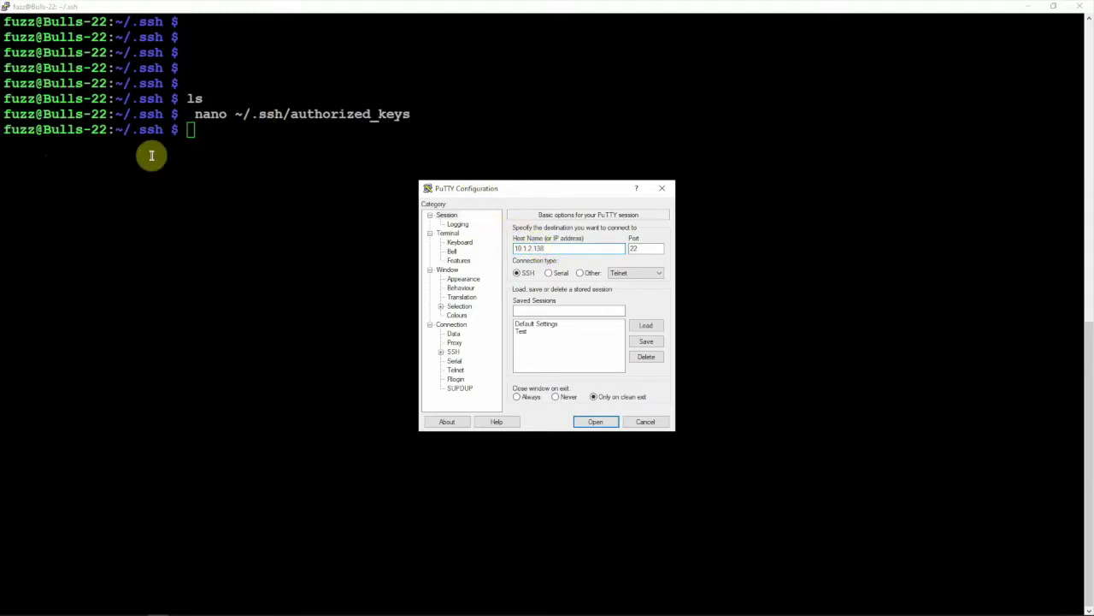
click(522, 332)
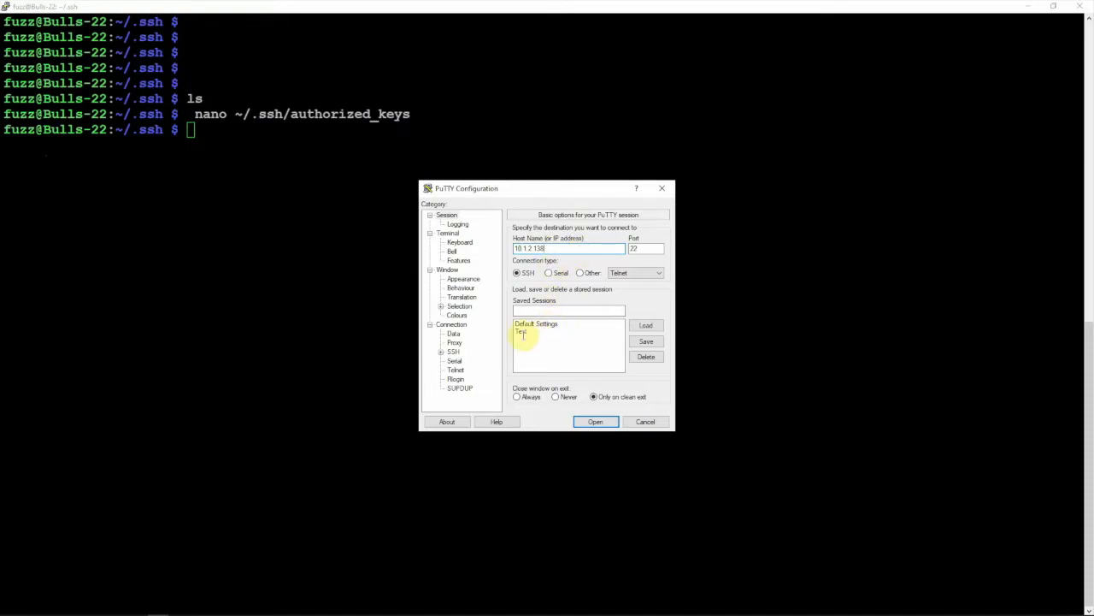
click(646, 248)
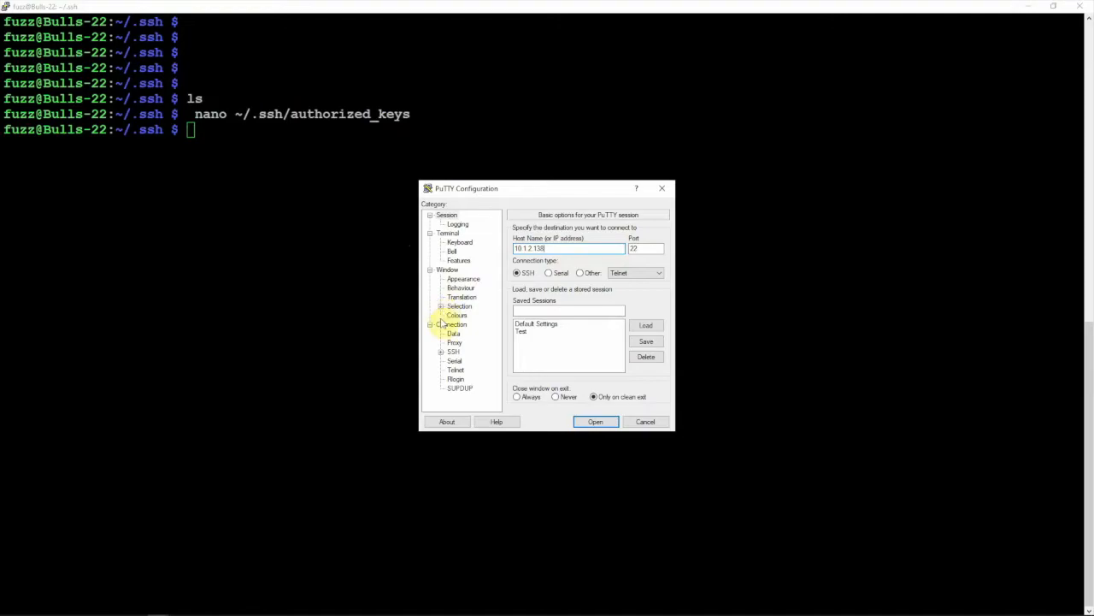
click(453, 333)
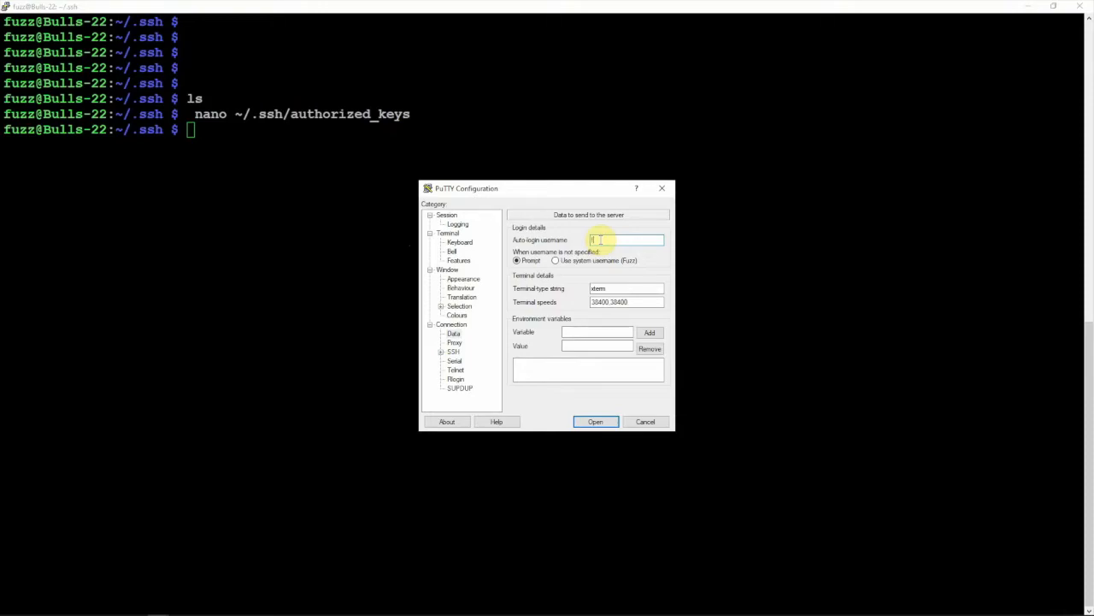
text(fuzz)
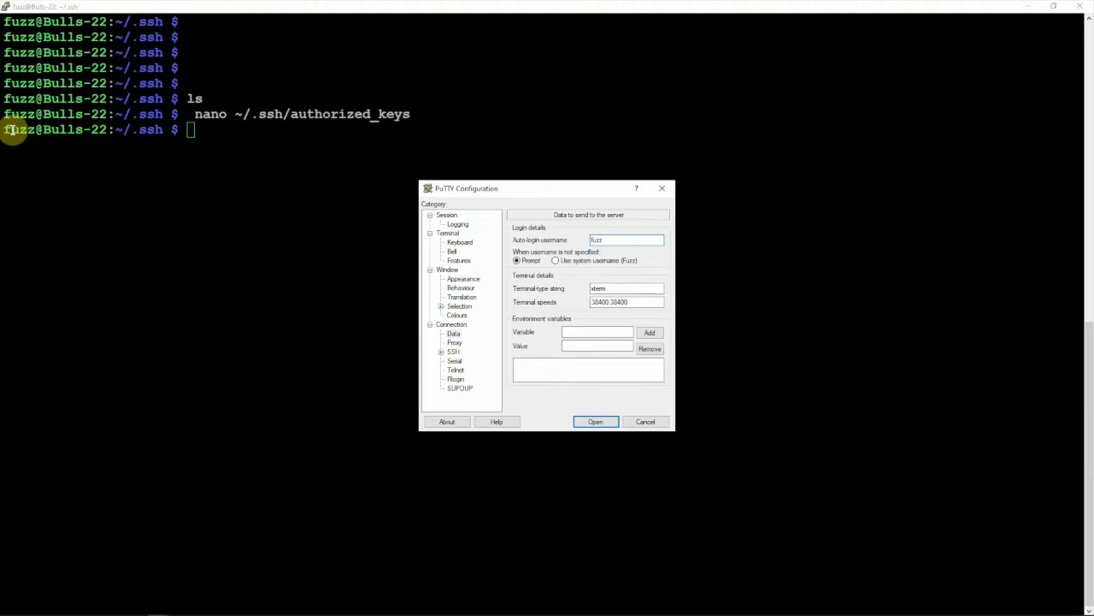
click(646, 421)
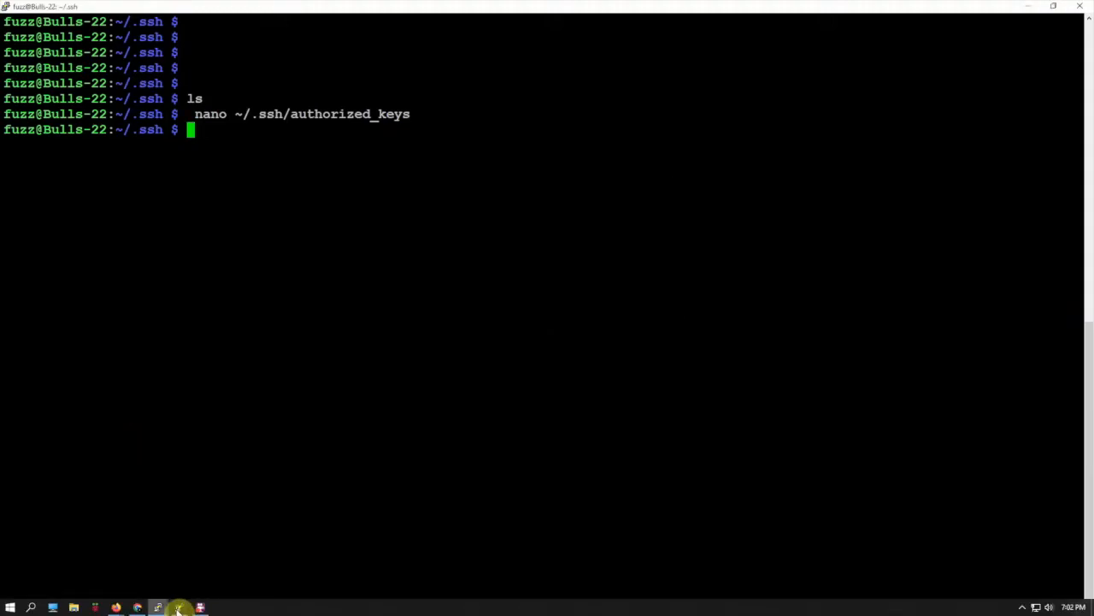
click(181, 605)
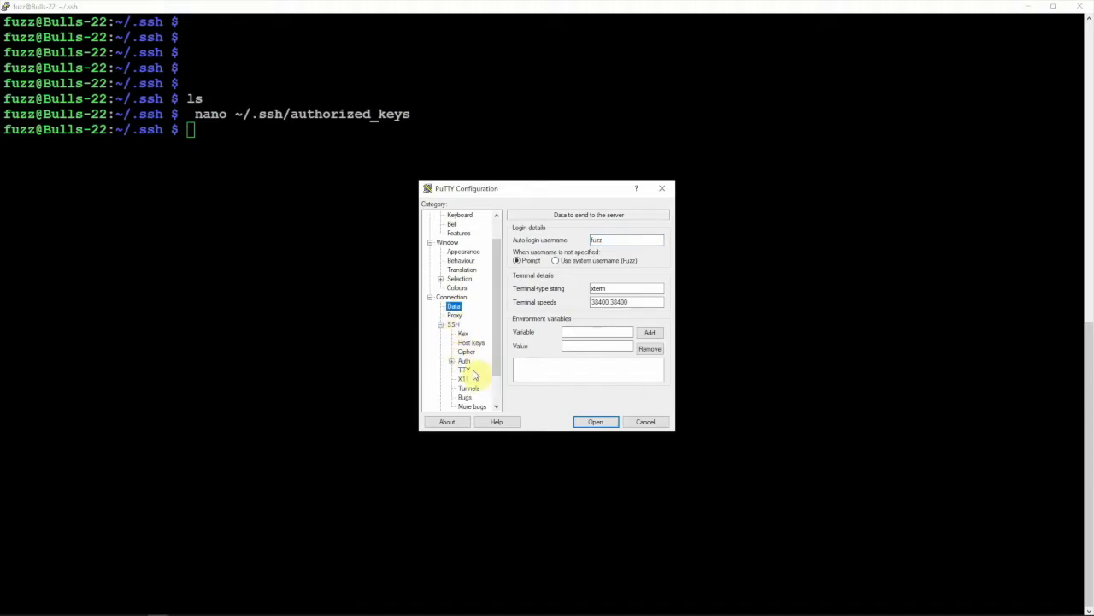
Step: Use private.ppk from the Keys folder as the SSH authentication key
click(461, 361)
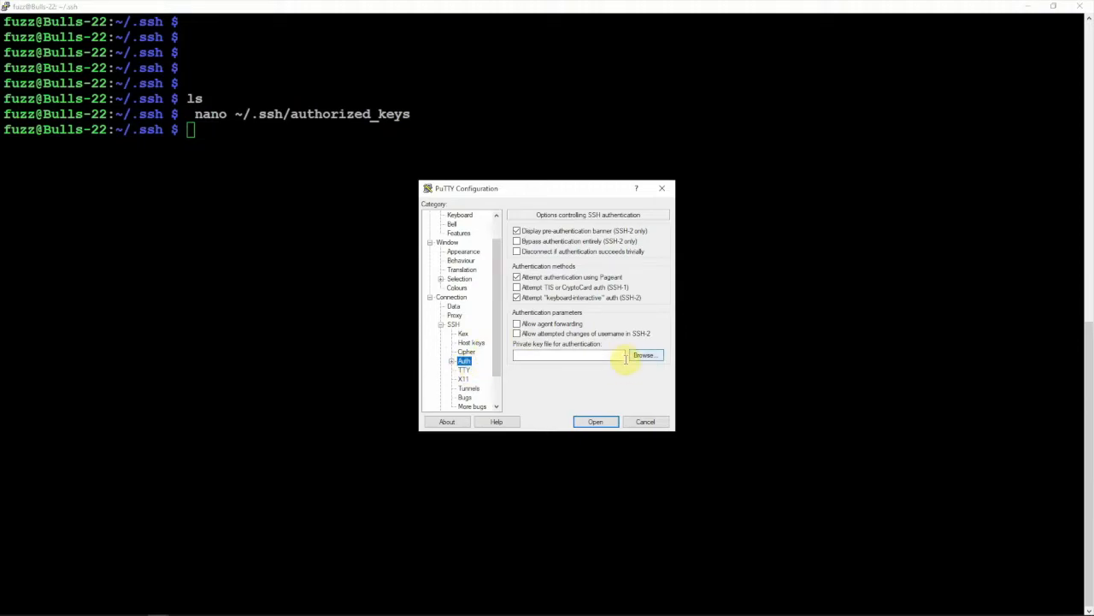
click(645, 354)
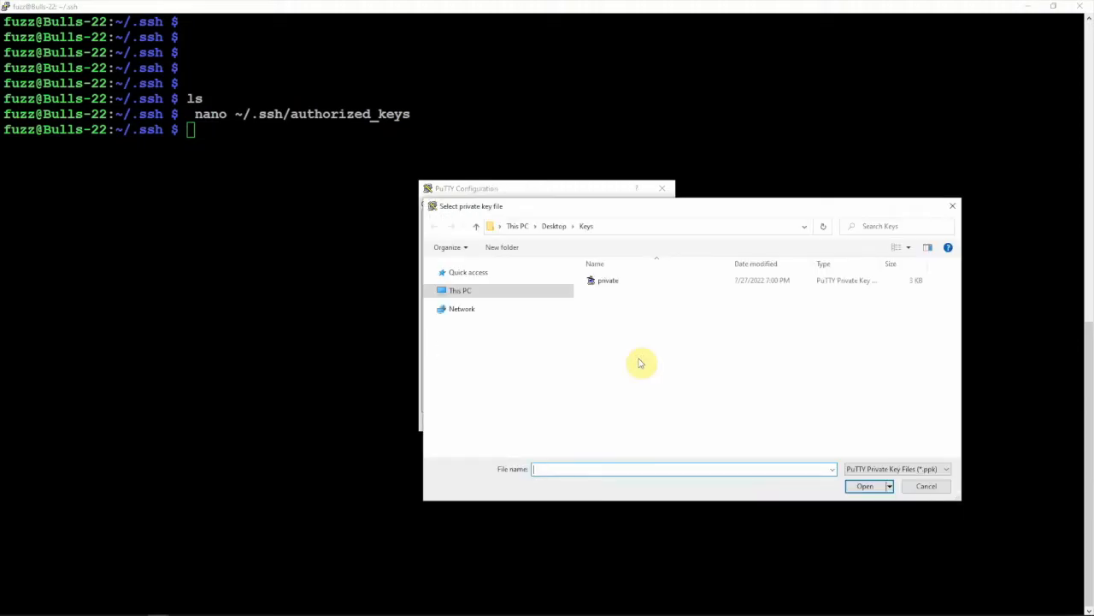
click(607, 280)
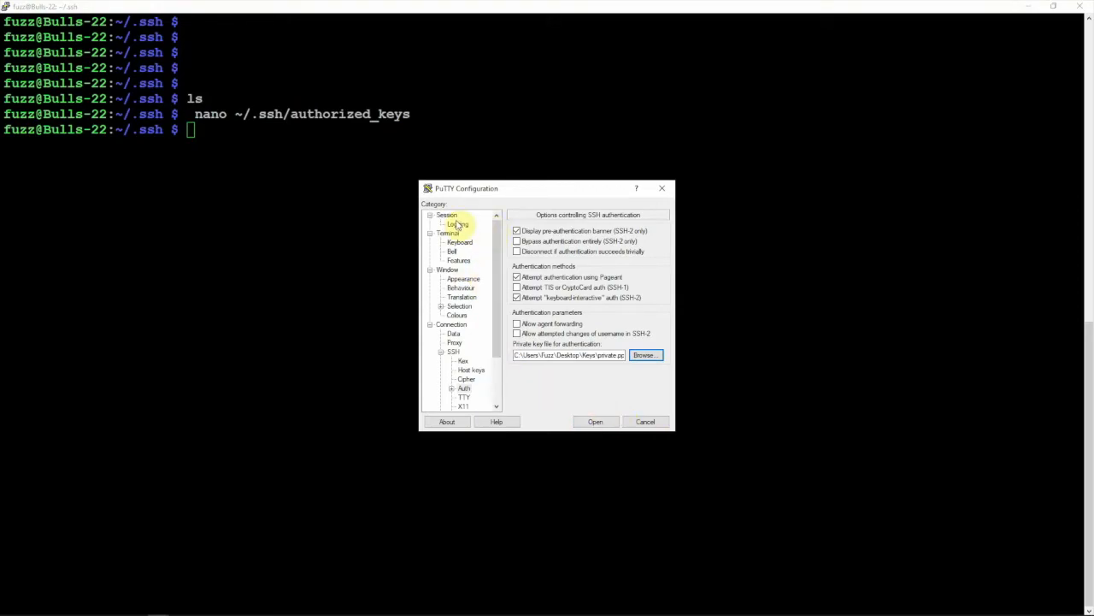
click(446, 214)
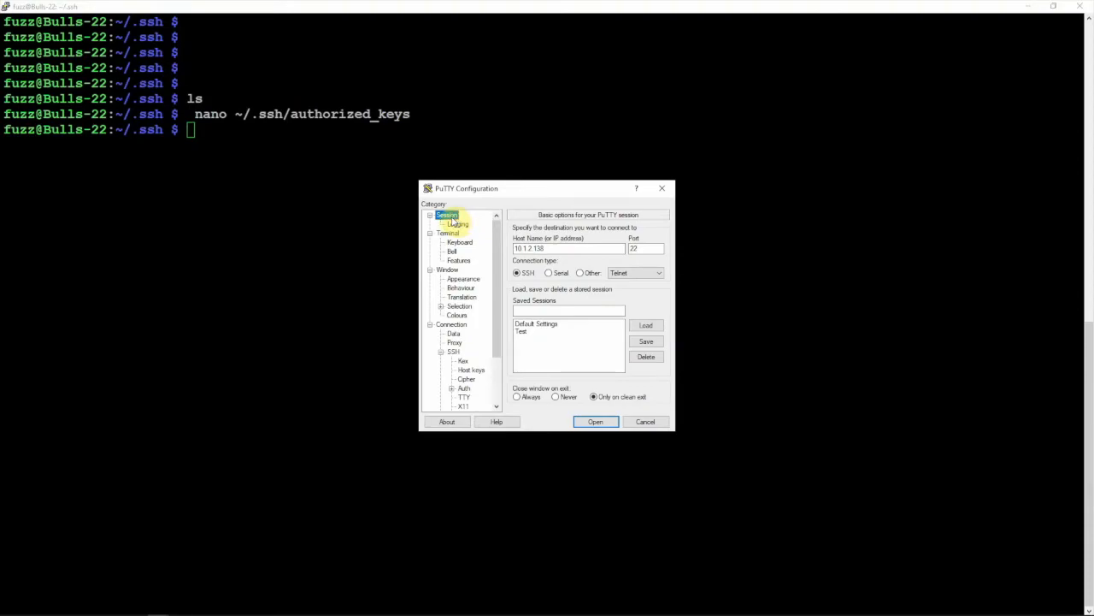
Step: Save the connection settings under the session name Tester
click(567, 310)
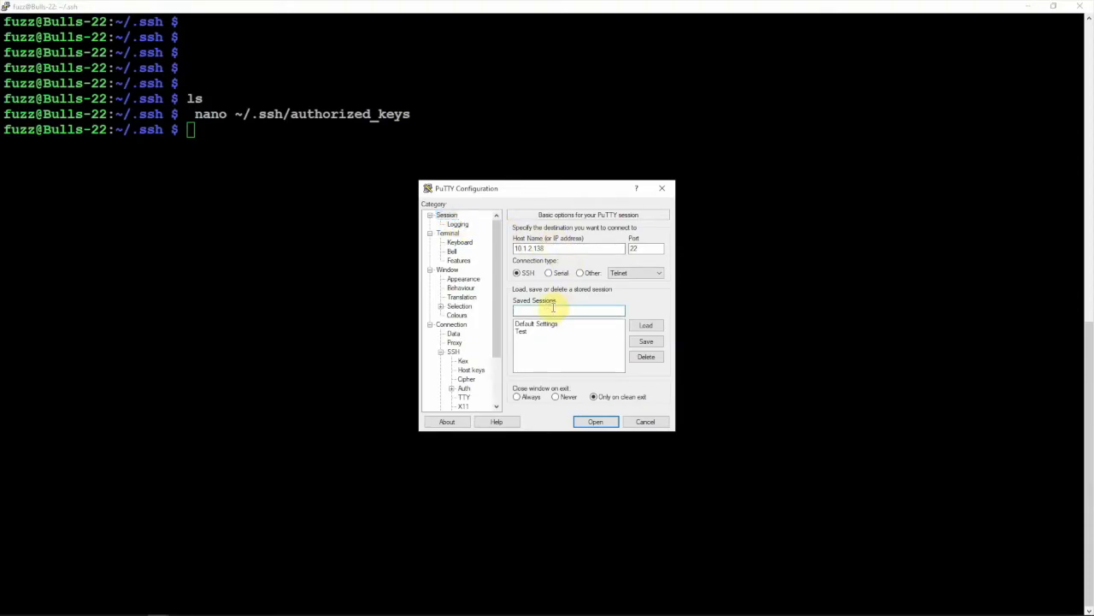
click(522, 332)
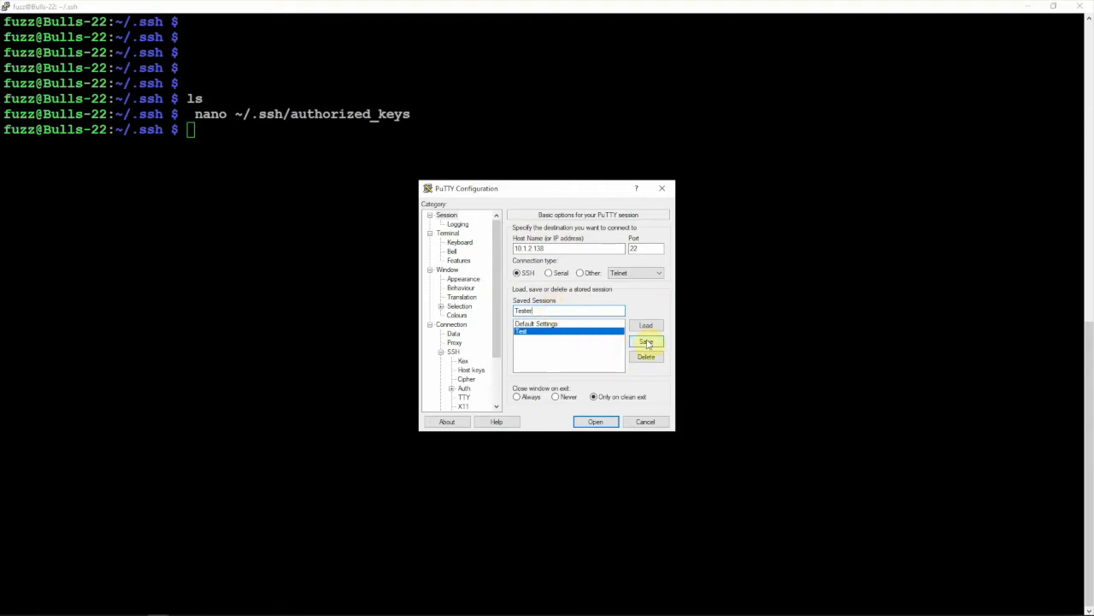
click(646, 341)
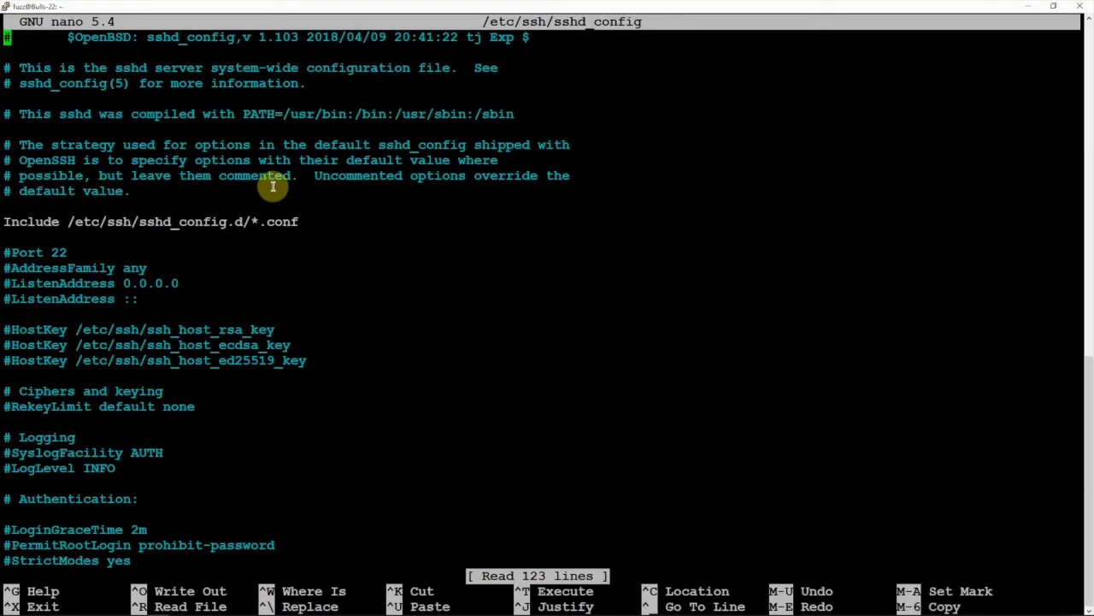
mouse_move(47, 268)
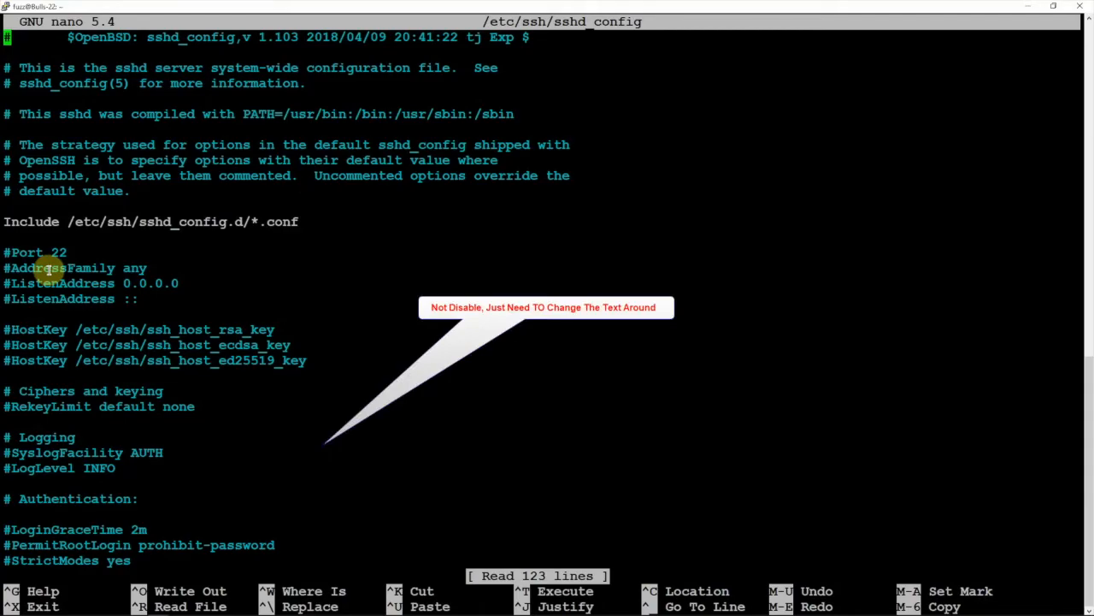
Step: Search sshd_config in nano for the PasswordAuthentication setting
key(ctrl+w)
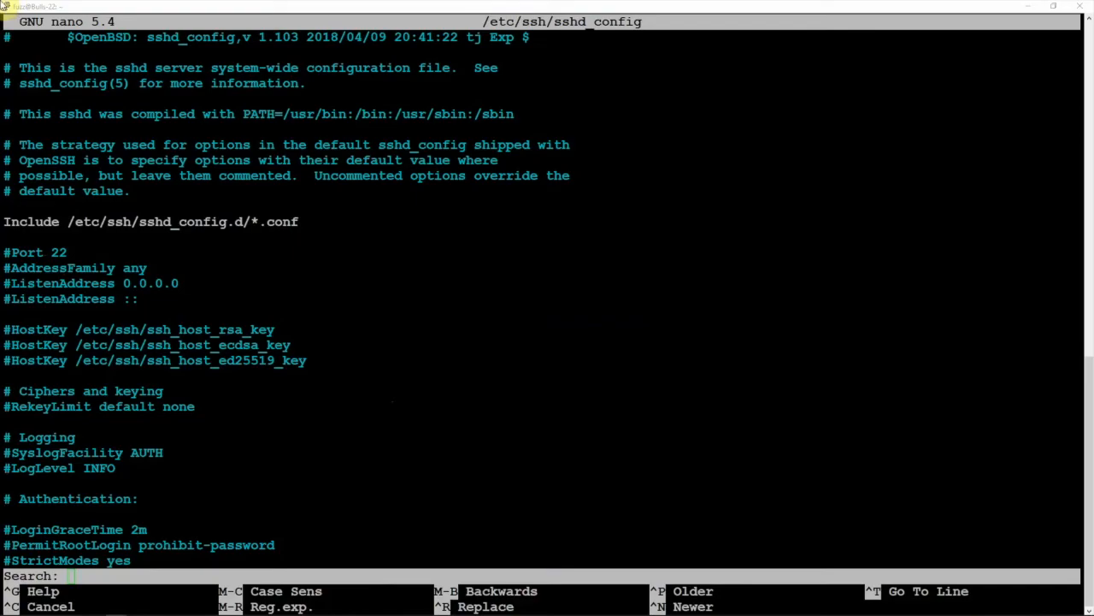
text(PasswordAuthentication)
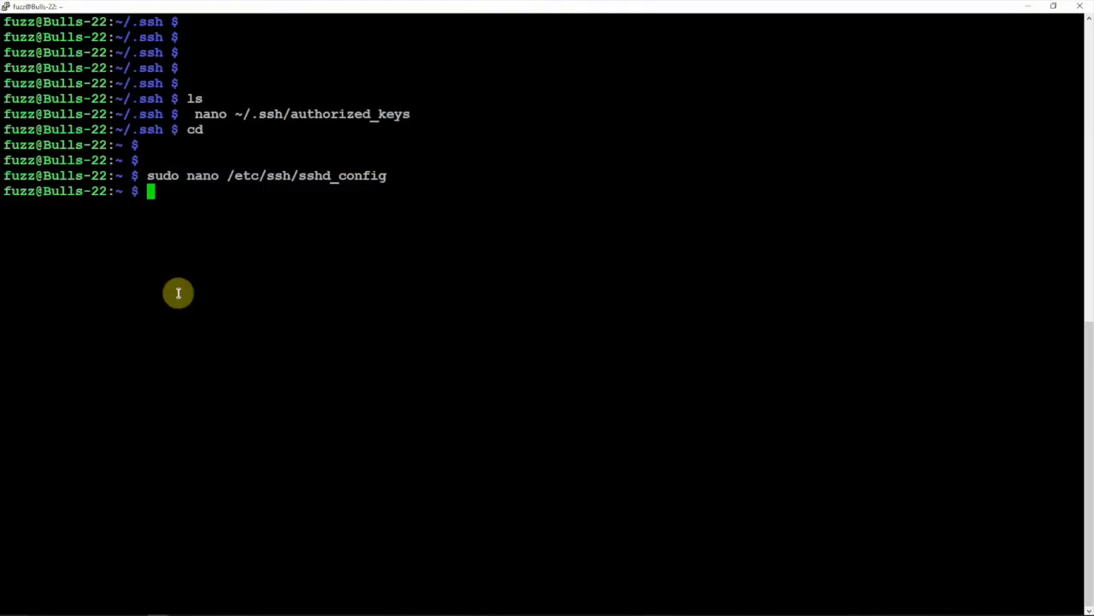
Step: Reboot the Raspberry Pi with sudo reboot, ending the current session
text(sudo)
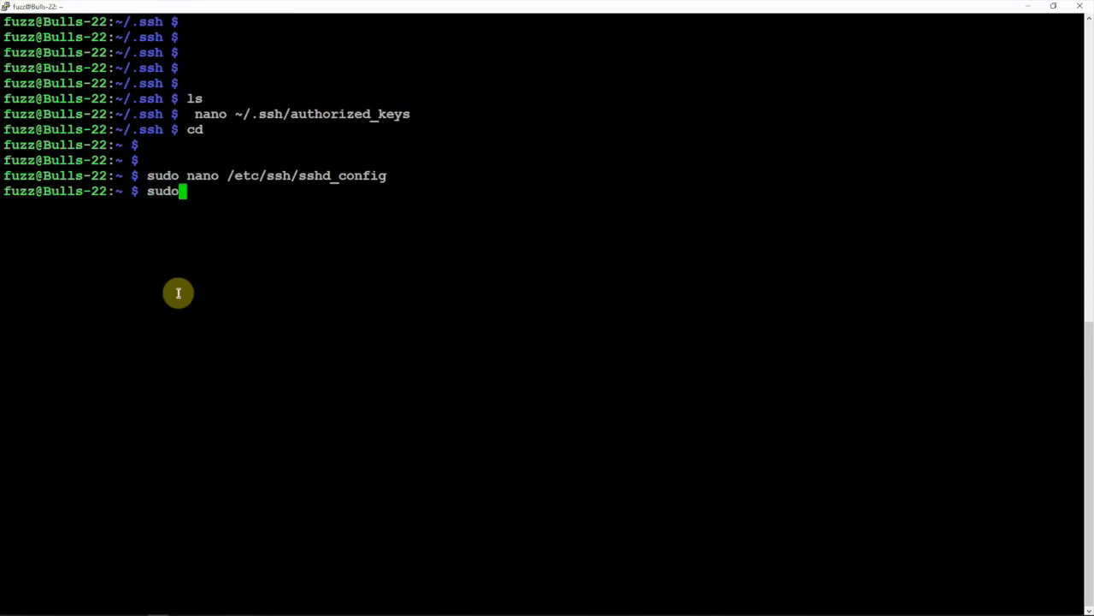
text(reboot)
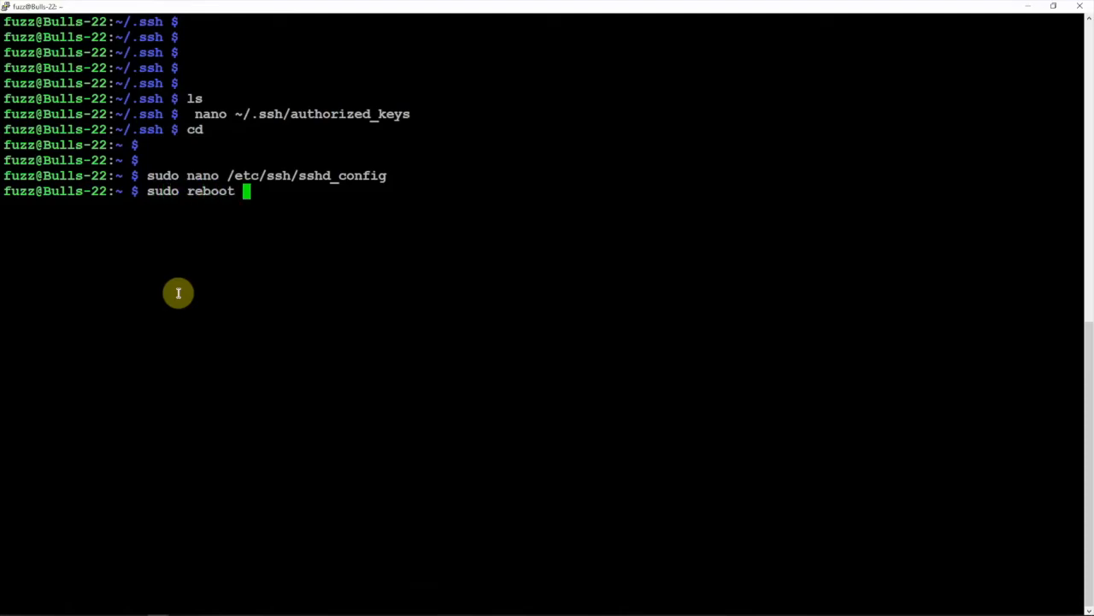
key(Return)
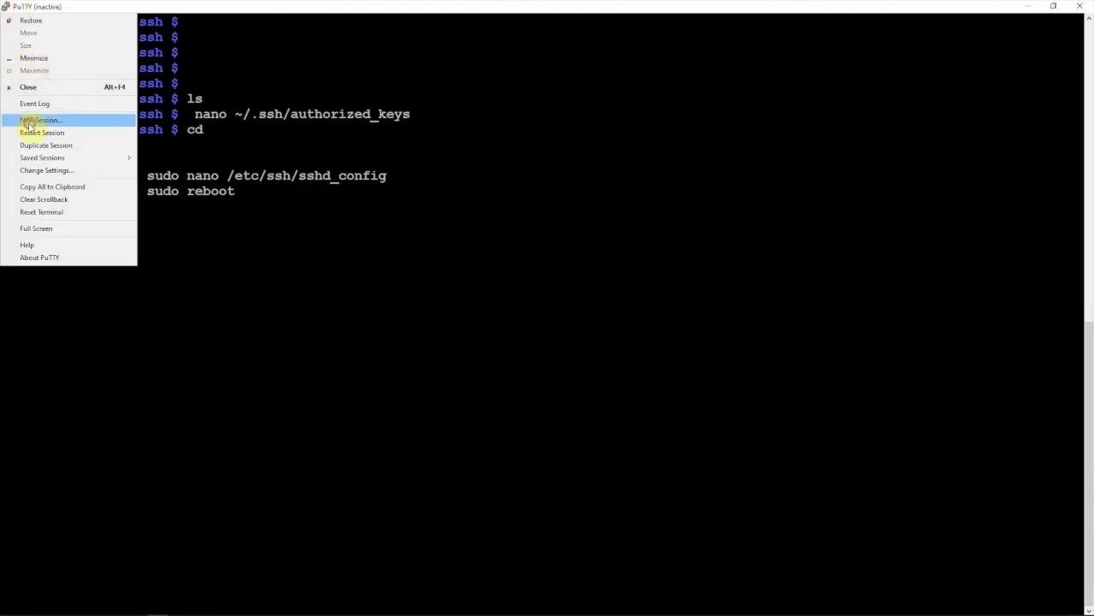
Step: Open a new PuTTY session from the saved Tester profile to log in with the key
click(41, 120)
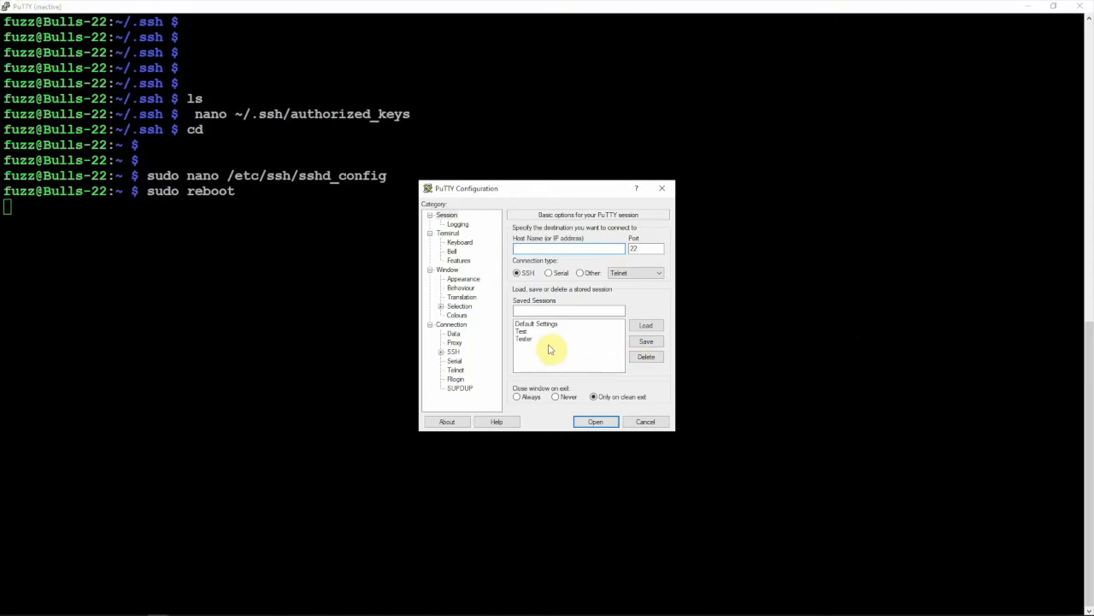
click(524, 339)
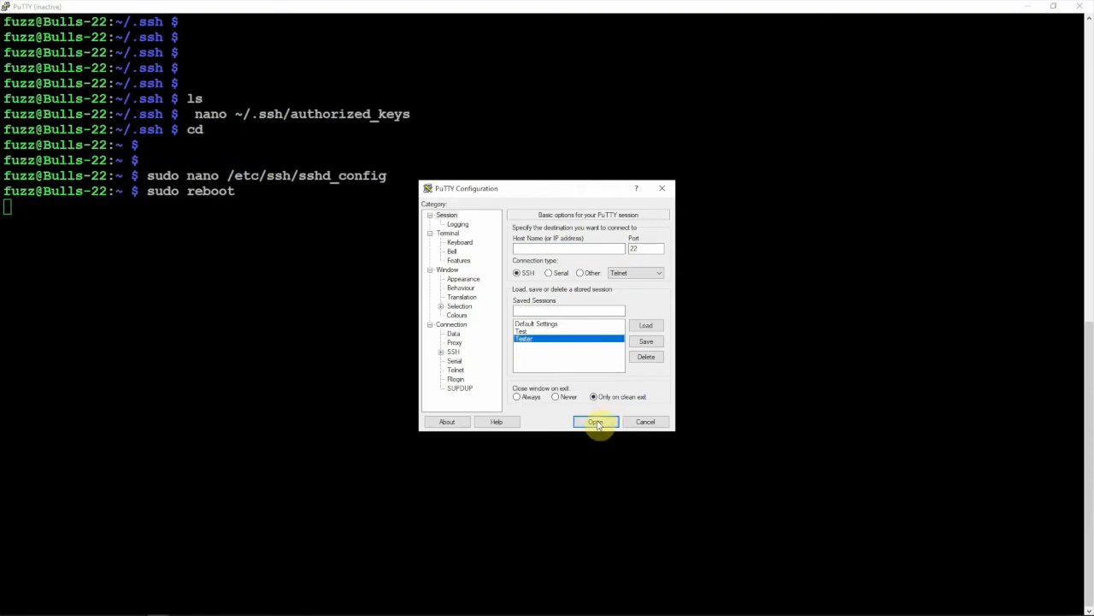
click(595, 421)
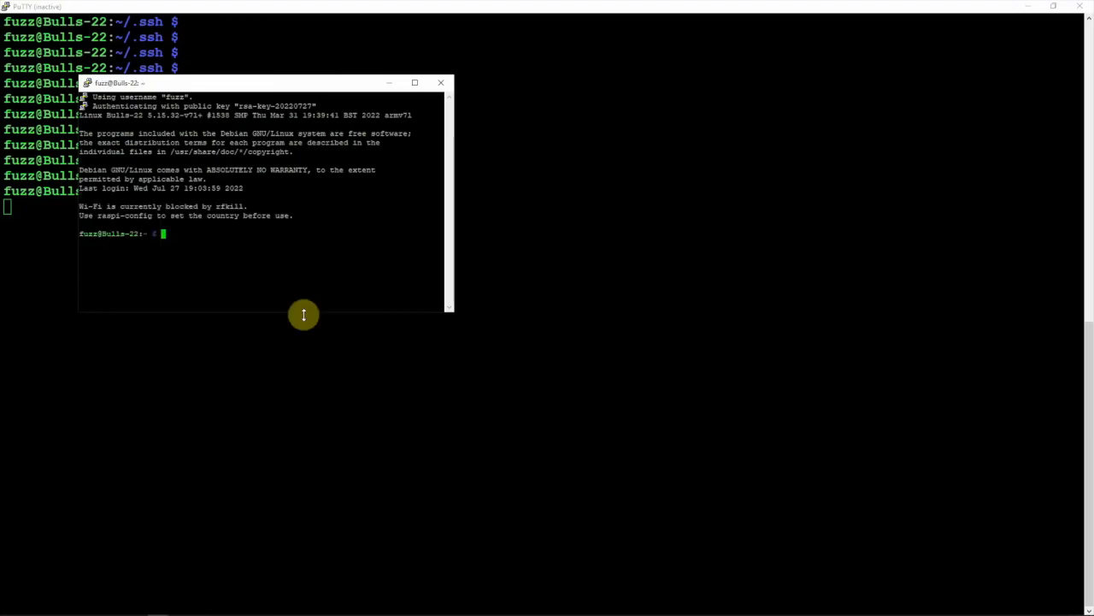